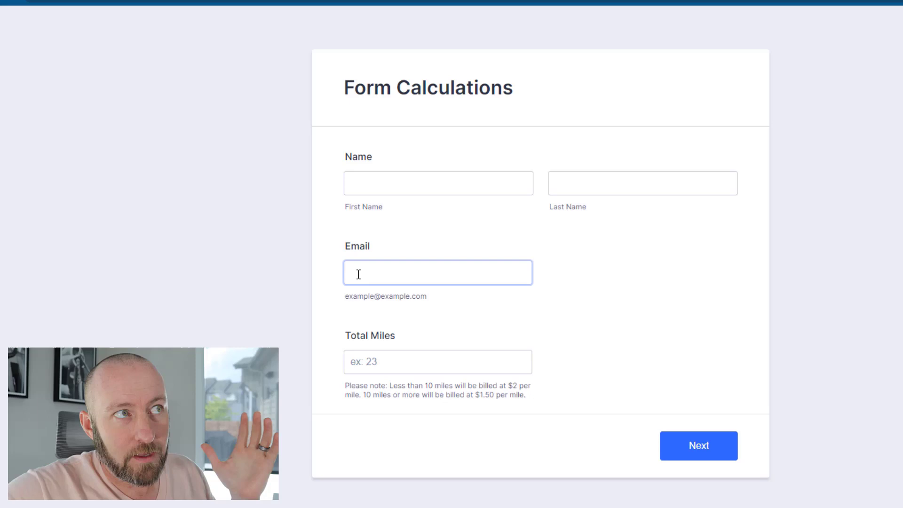
mouse_move(442, 294)
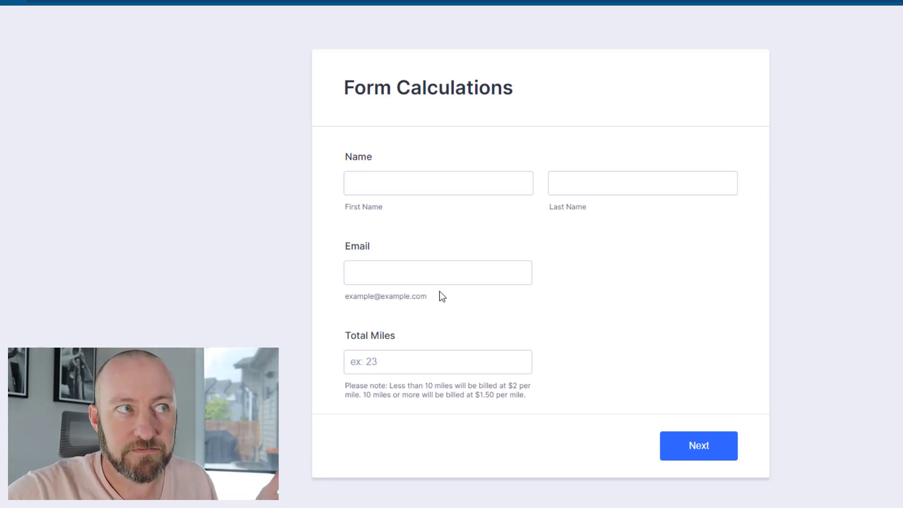
Step: Enter 12 in Total Miles, advance to the $18 charge page and confirm to reach checkout
click(437, 361)
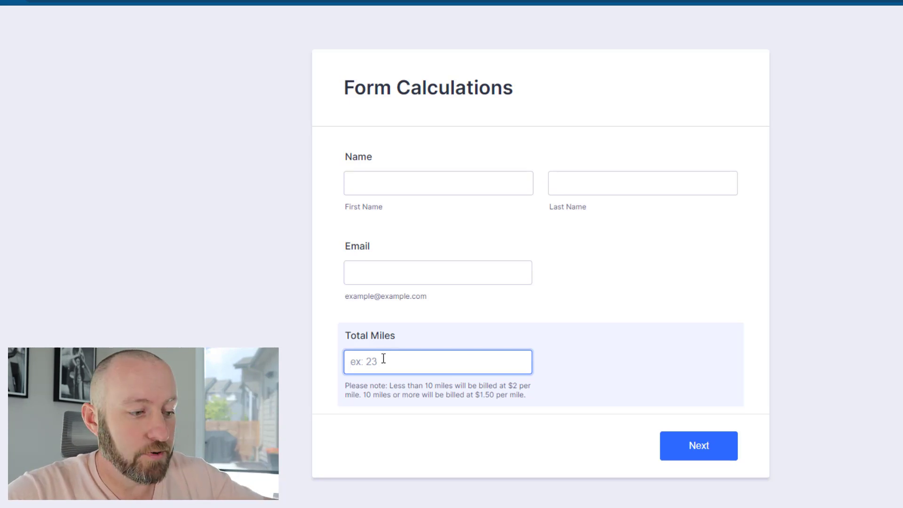
text(12)
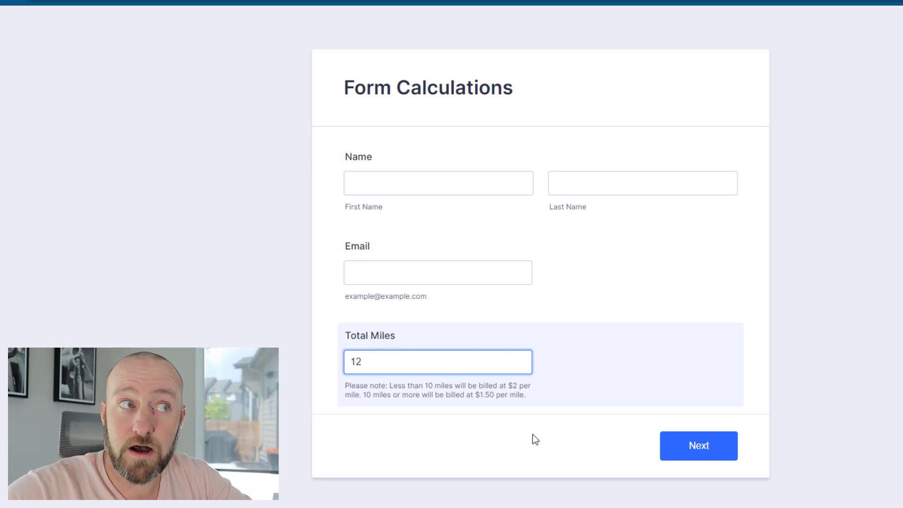
click(698, 445)
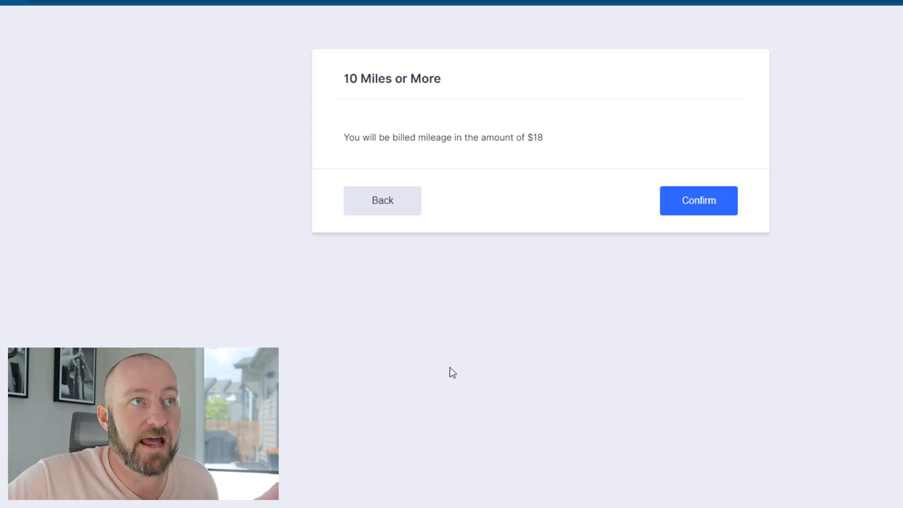
mouse_move(748, 304)
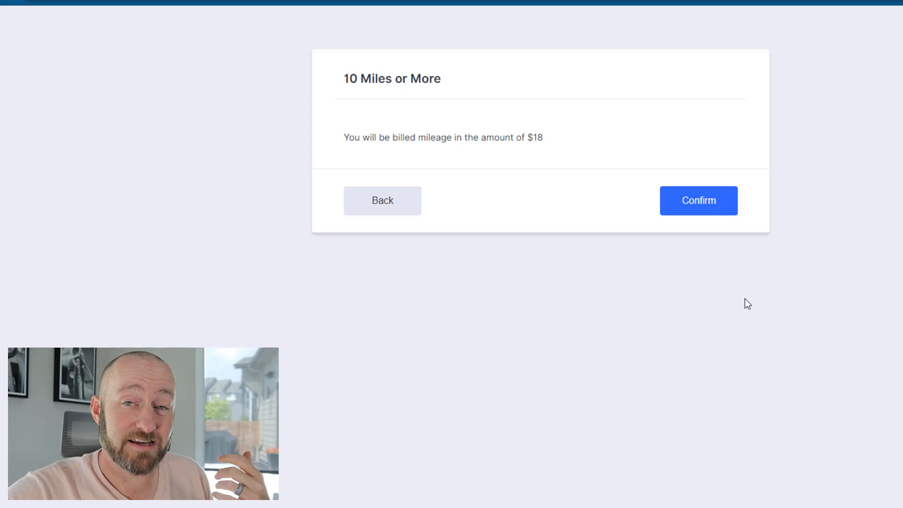
click(697, 201)
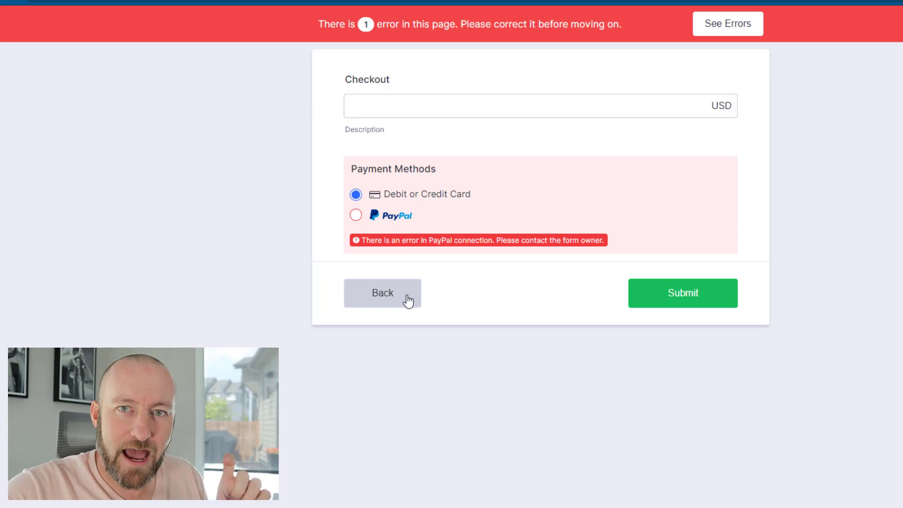
Step: Go back, enter 8 miles to see the $16 Under 10 miles page, then return to the builder
click(382, 292)
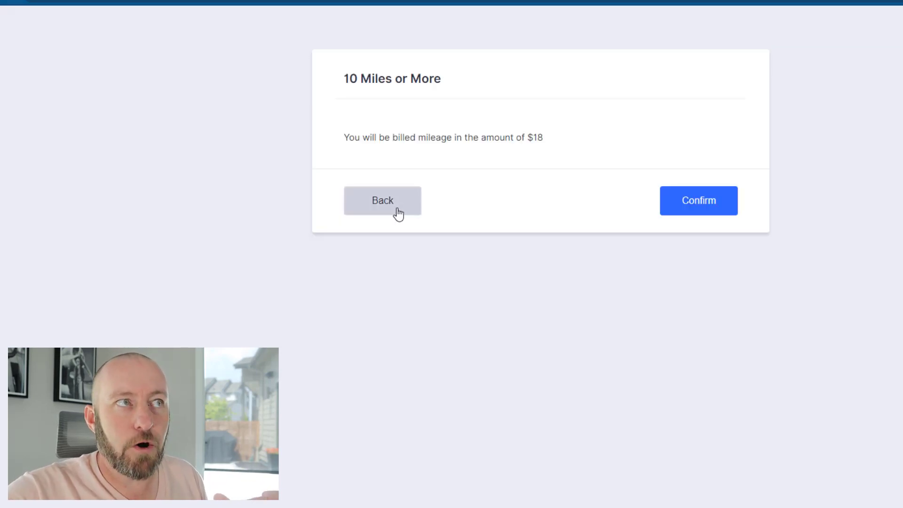
click(383, 200)
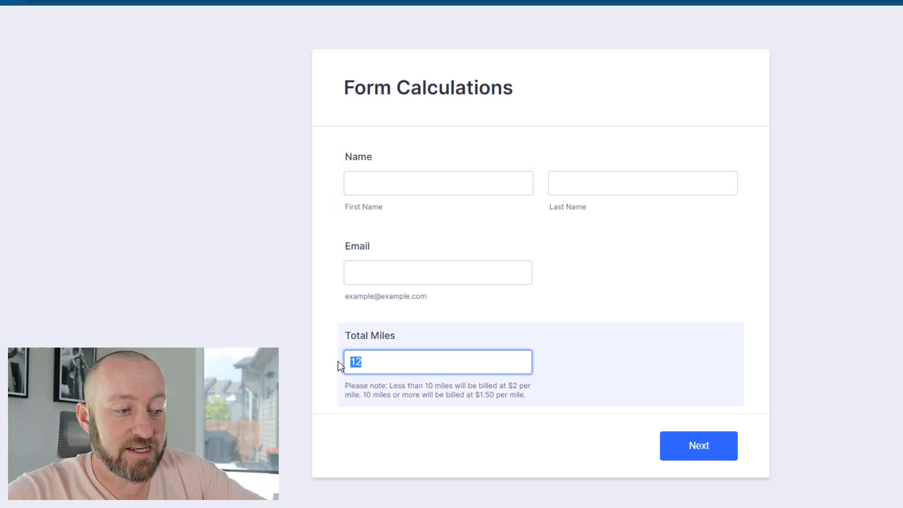
text(8)
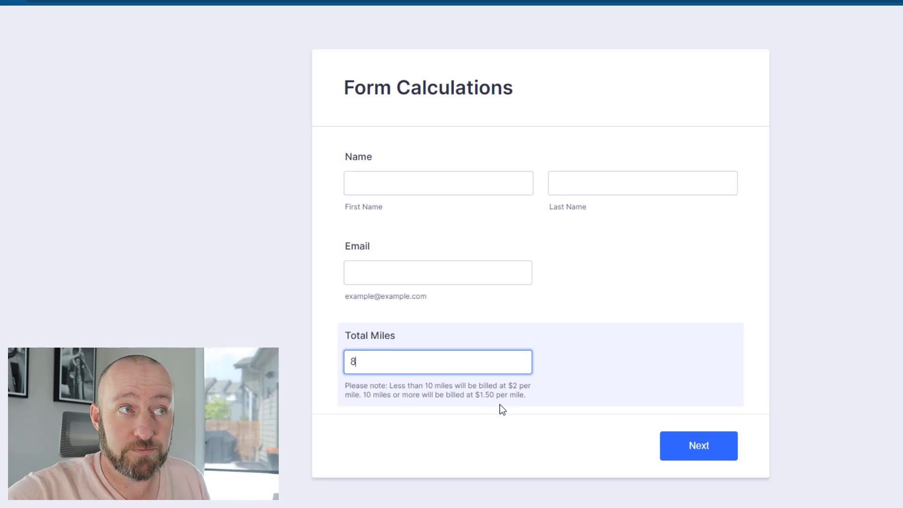
mouse_move(634, 432)
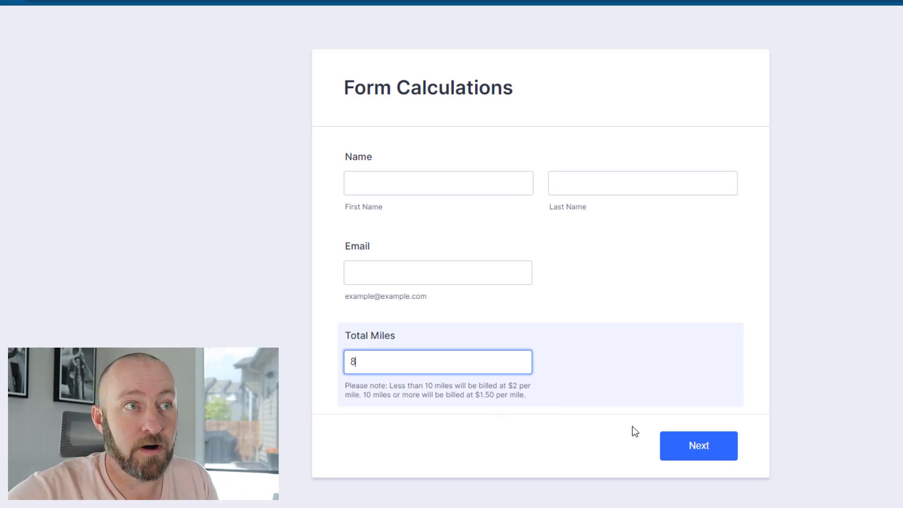
click(698, 444)
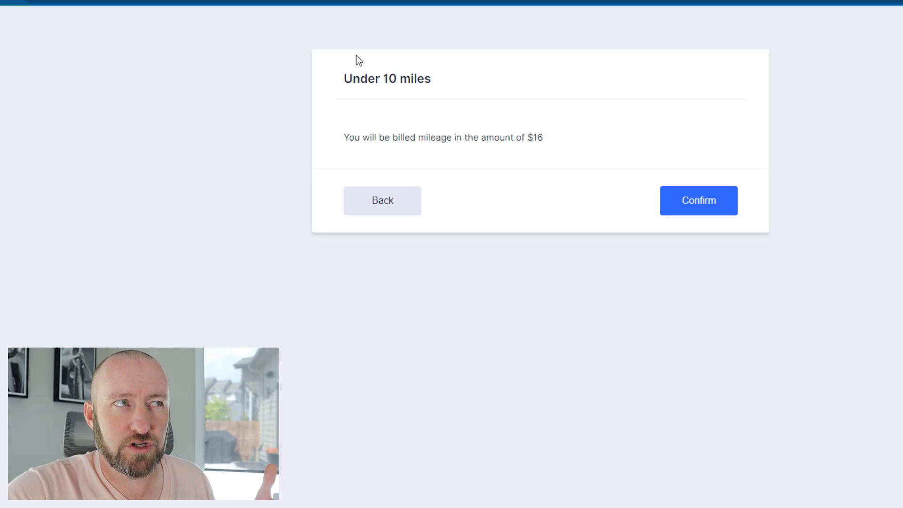
mouse_move(418, 78)
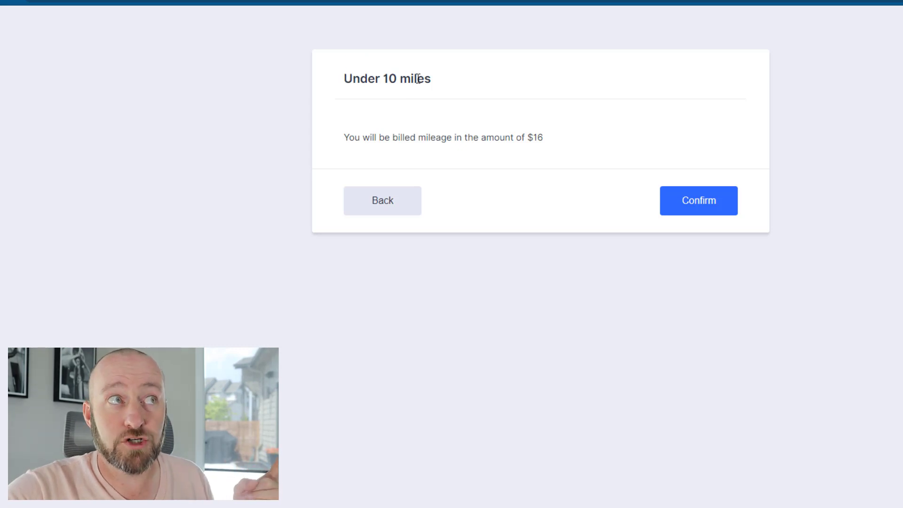
mouse_move(563, 138)
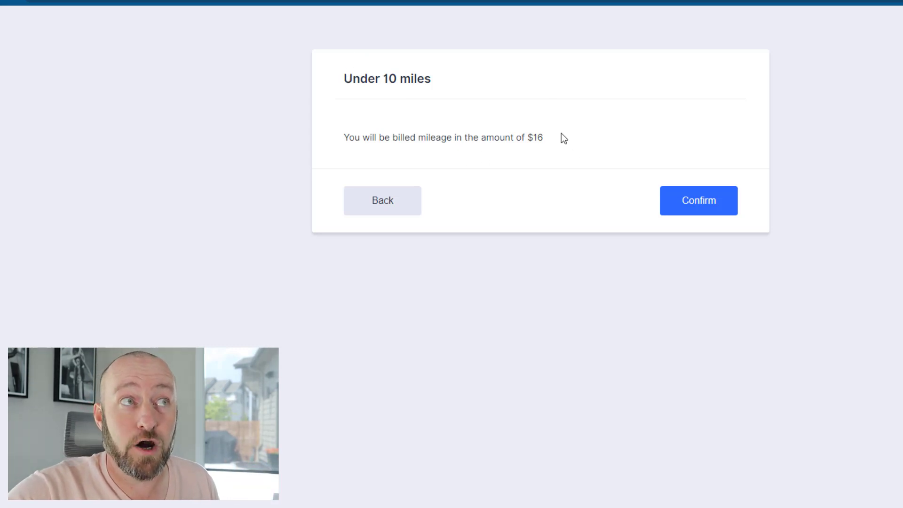
mouse_move(529, 154)
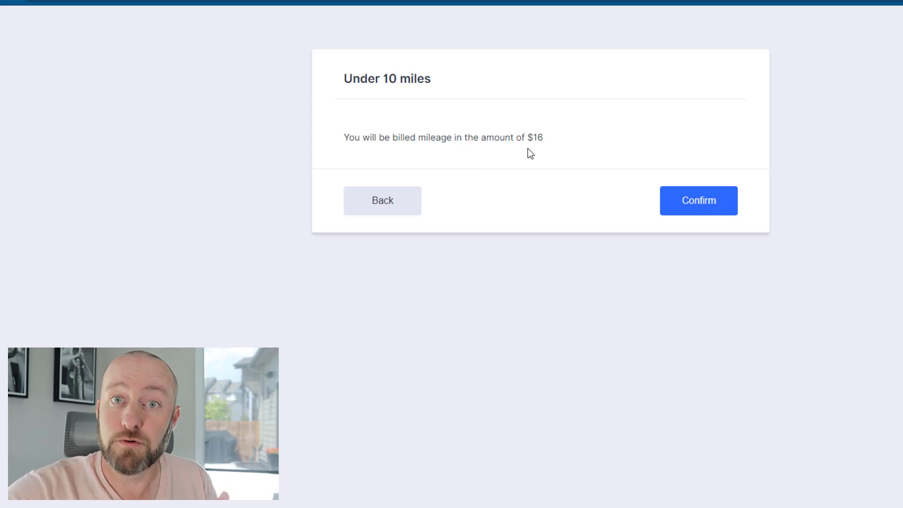
click(697, 201)
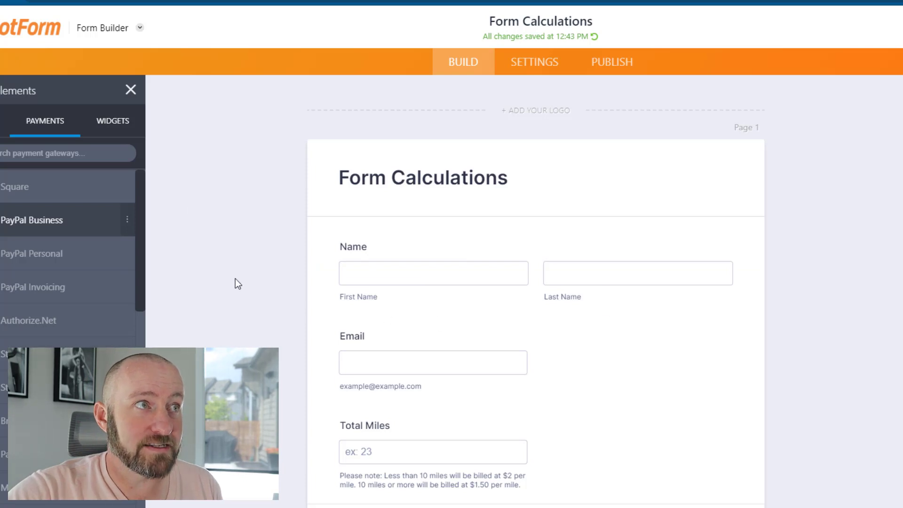
scroll(down, 3)
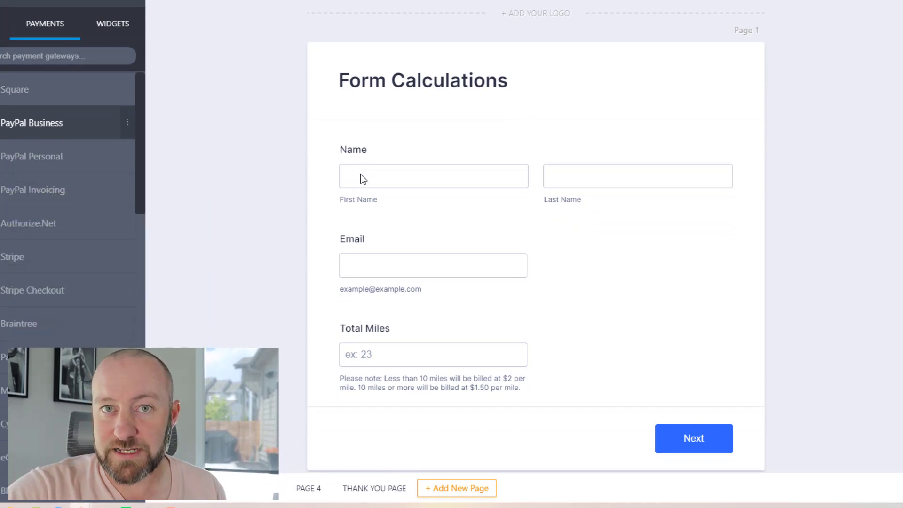
mouse_move(386, 274)
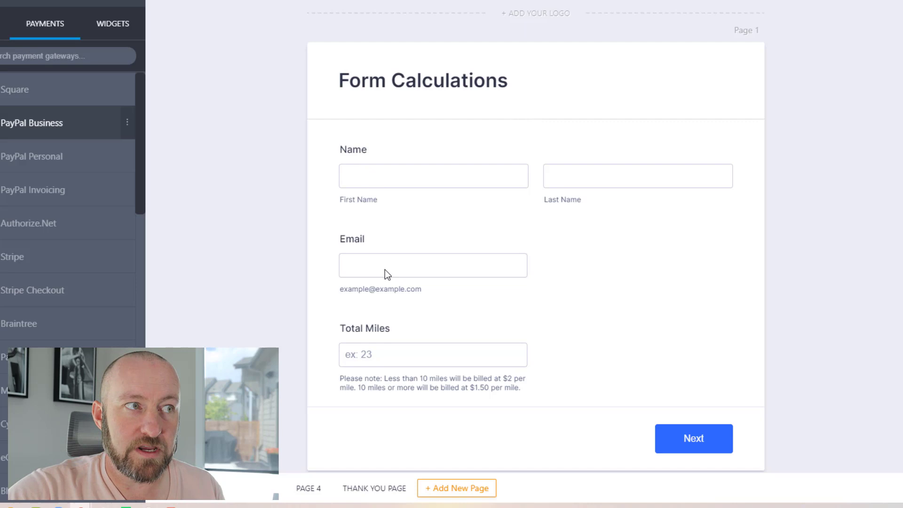
mouse_move(464, 354)
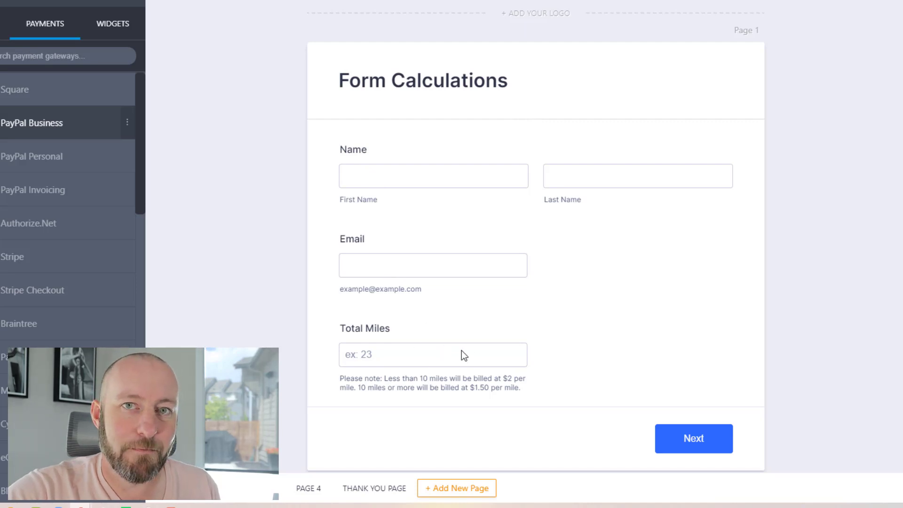
mouse_move(435, 264)
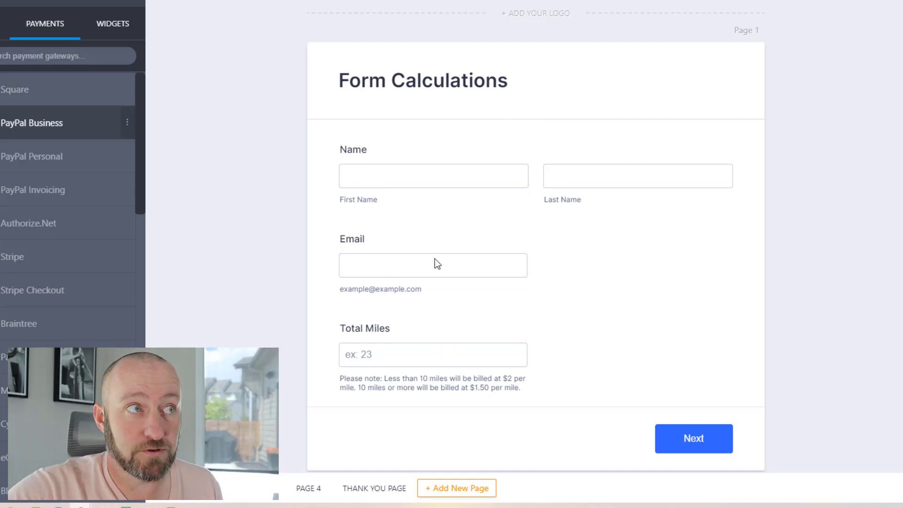
scroll(down, 3)
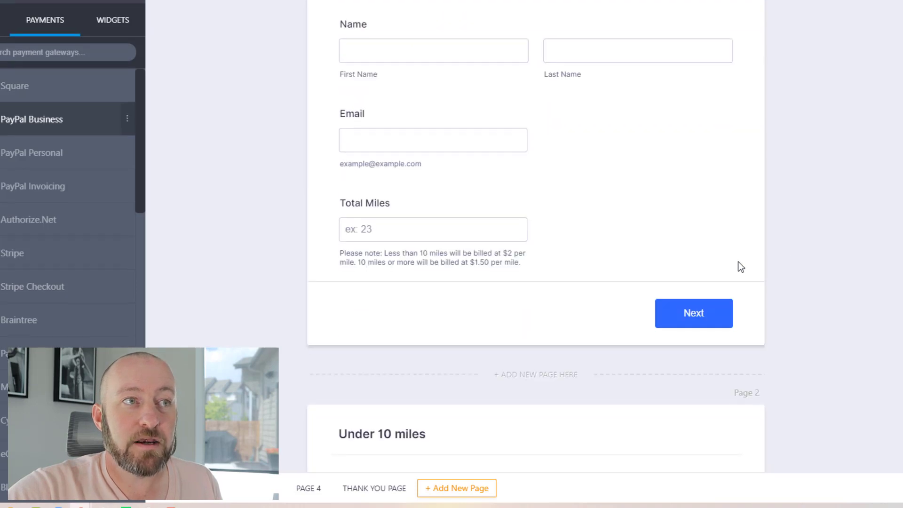
scroll(down, 3)
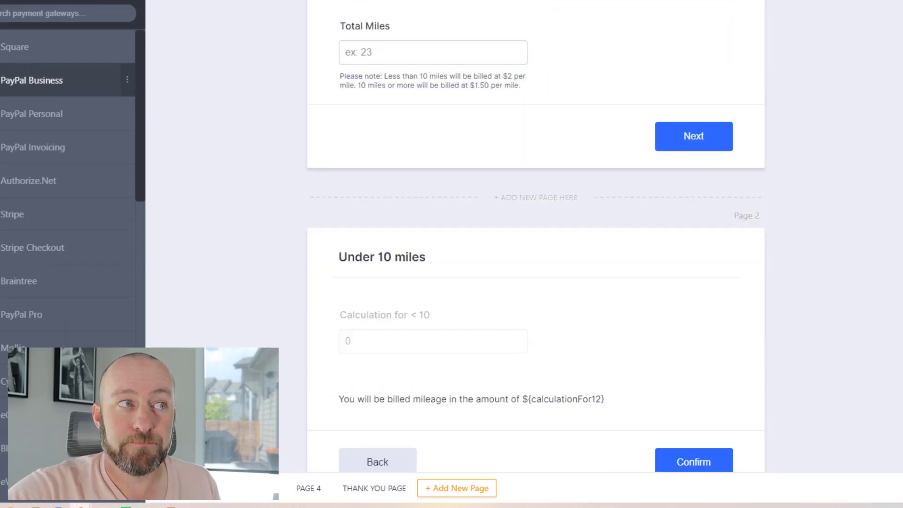
scroll(down, 3)
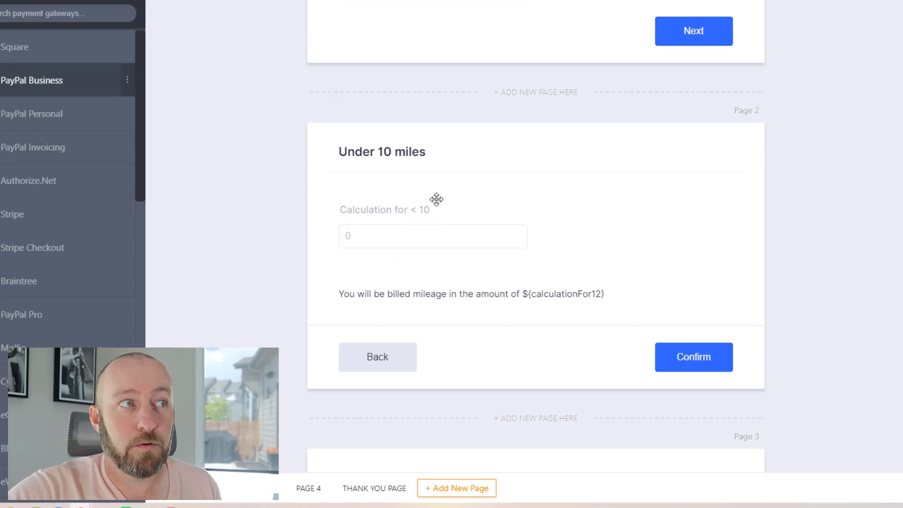
mouse_move(239, 21)
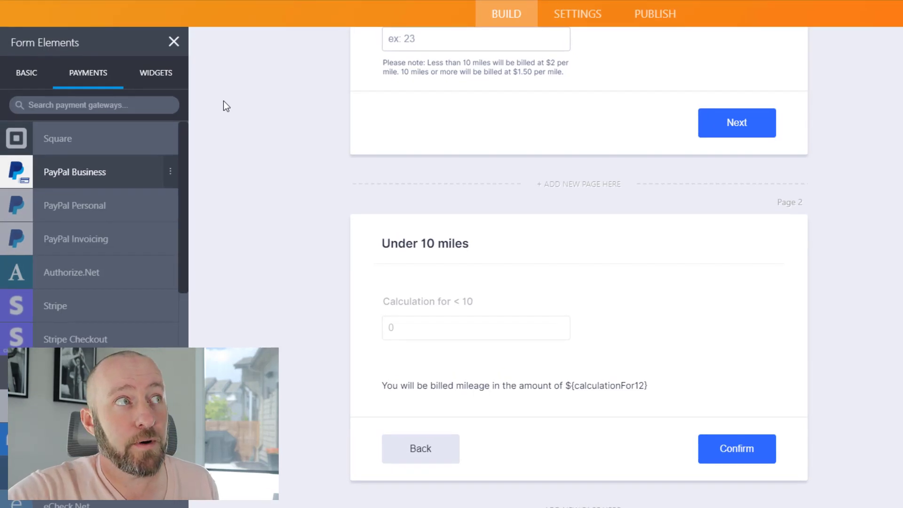
click(155, 72)
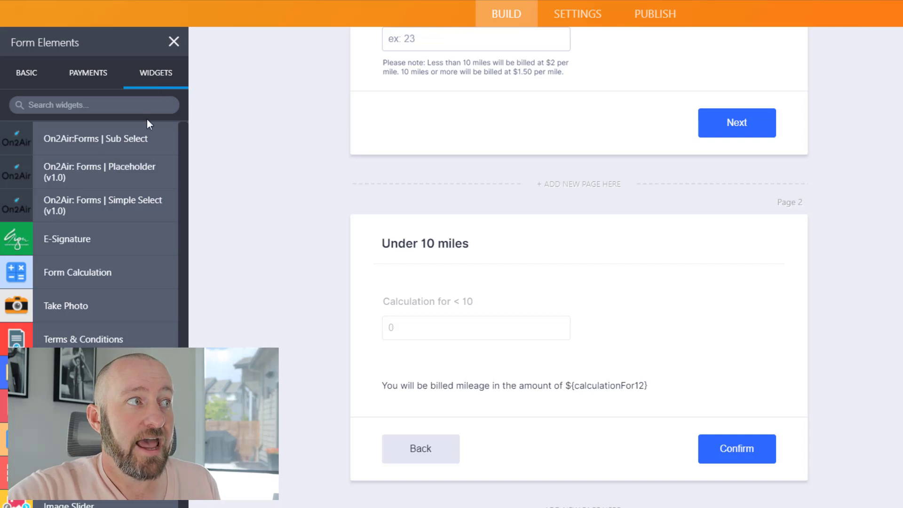
mouse_move(77, 272)
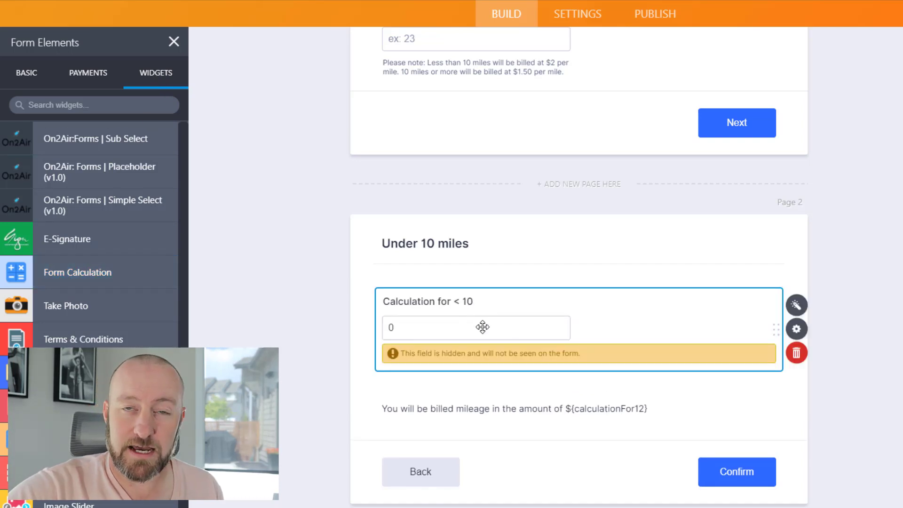
mouse_move(797, 305)
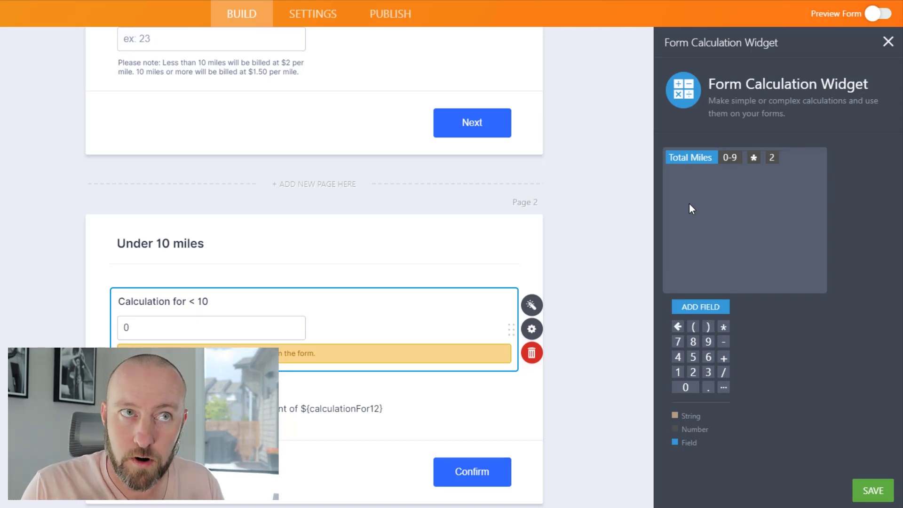
mouse_move(700, 311)
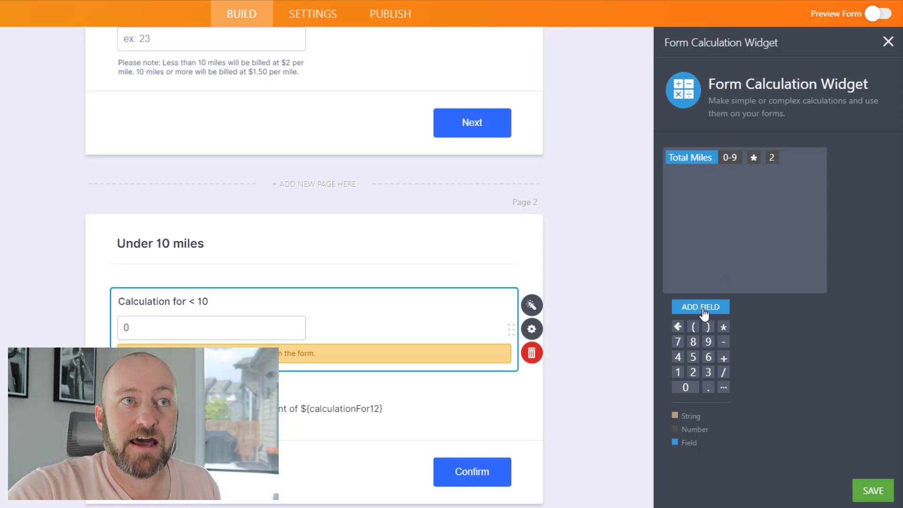
Step: View the insertable fields list, then return to the Total Miles × 2 formula
click(699, 307)
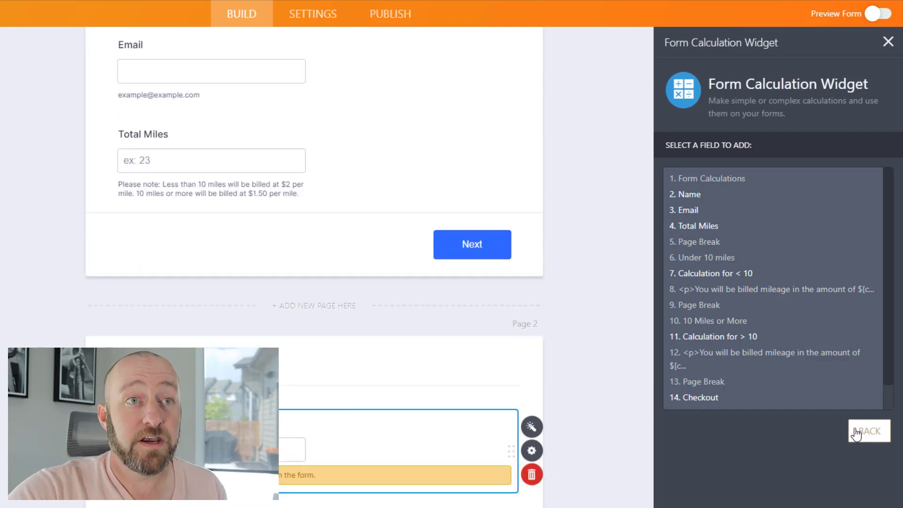
click(869, 430)
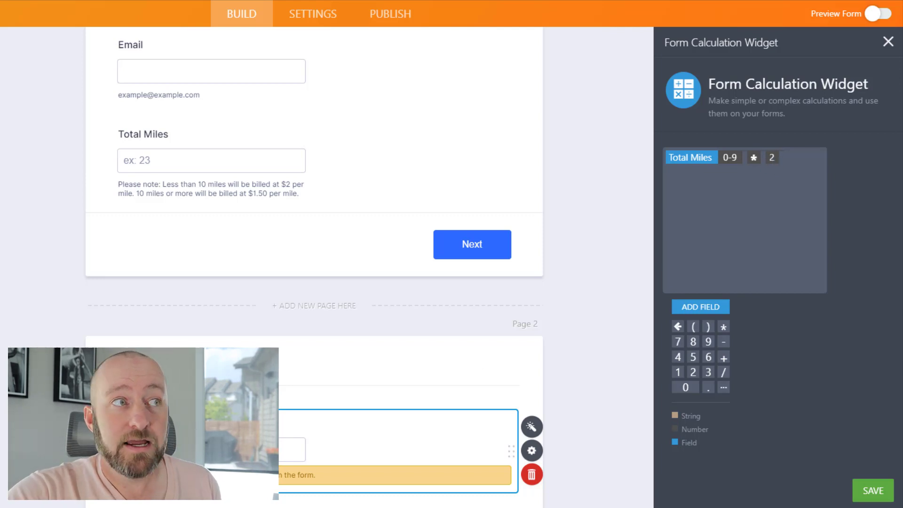
mouse_move(267, 336)
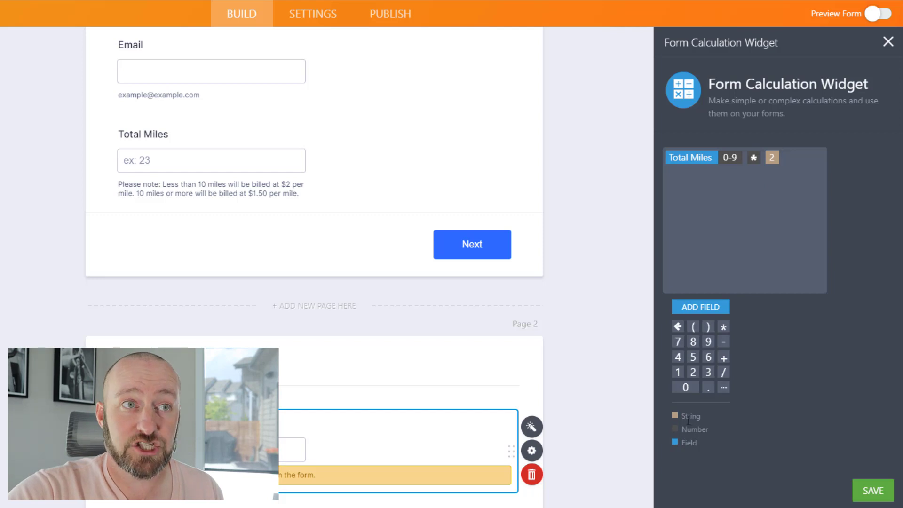
mouse_move(686, 426)
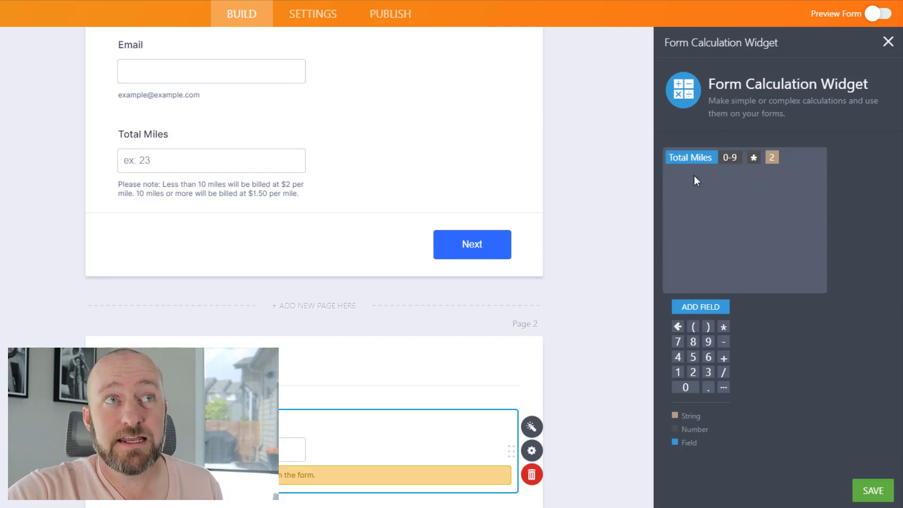
mouse_move(746, 326)
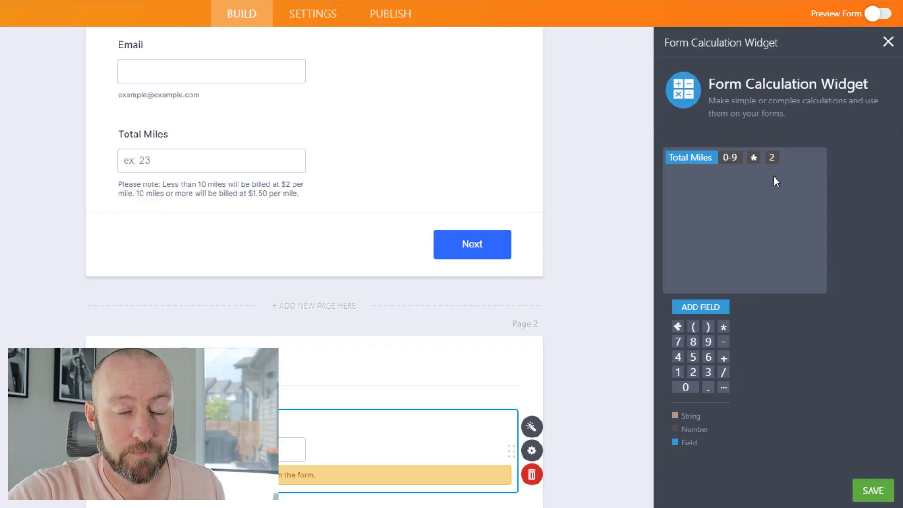
mouse_move(873, 450)
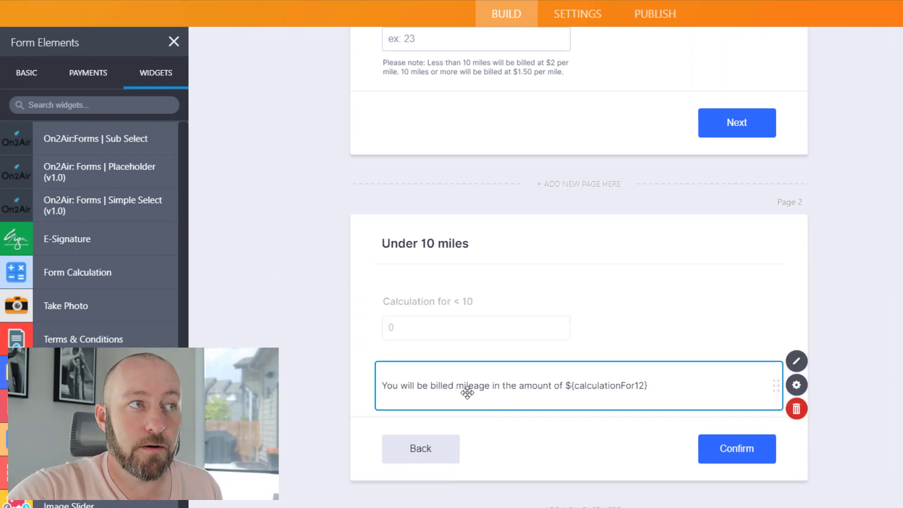
mouse_move(640, 372)
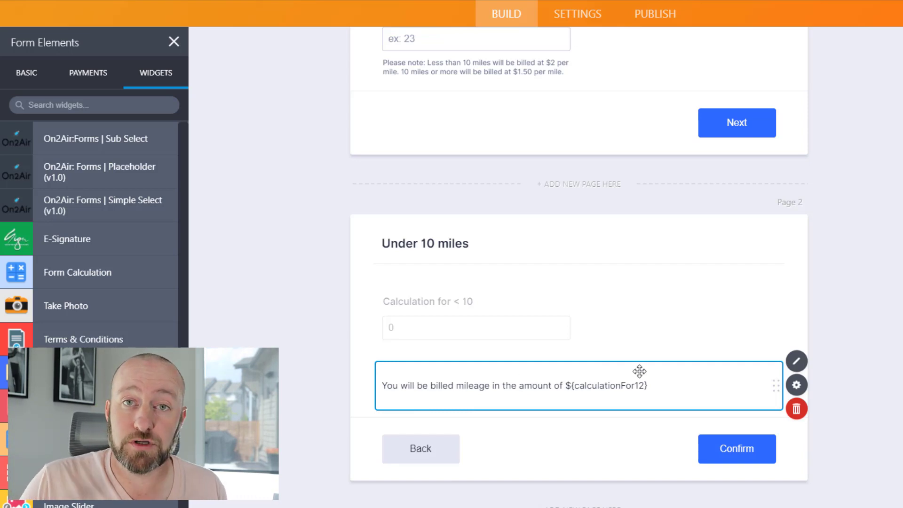
mouse_move(632, 333)
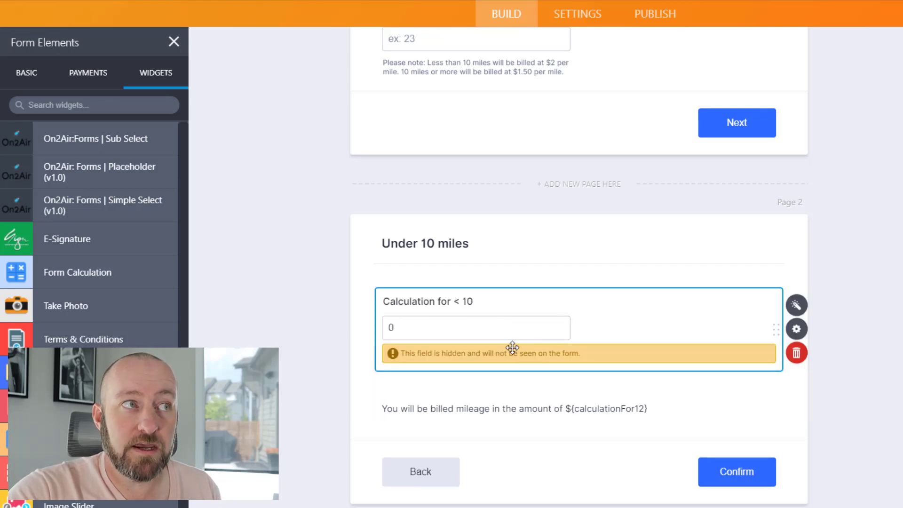
mouse_move(442, 321)
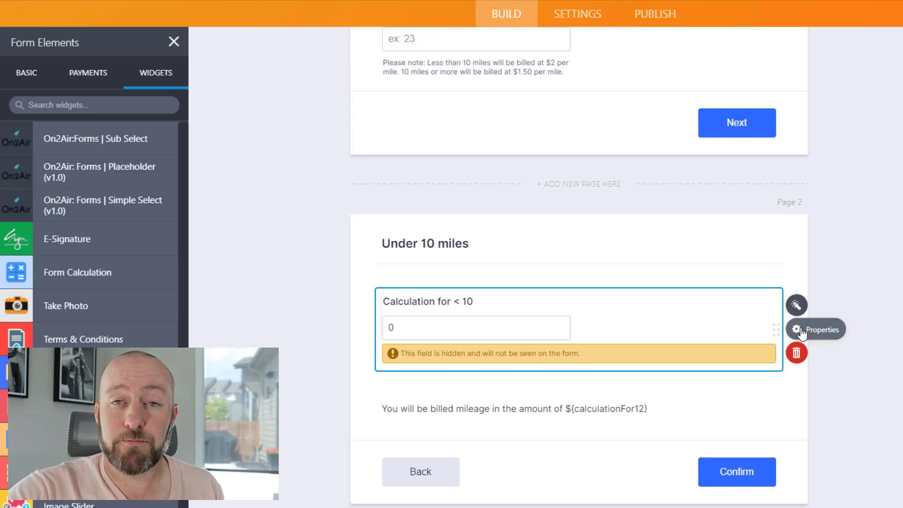
click(797, 329)
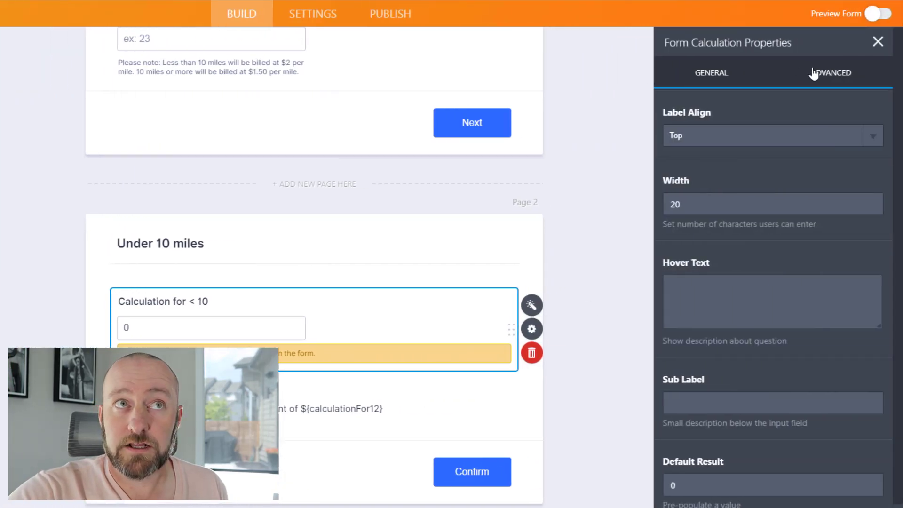
click(830, 72)
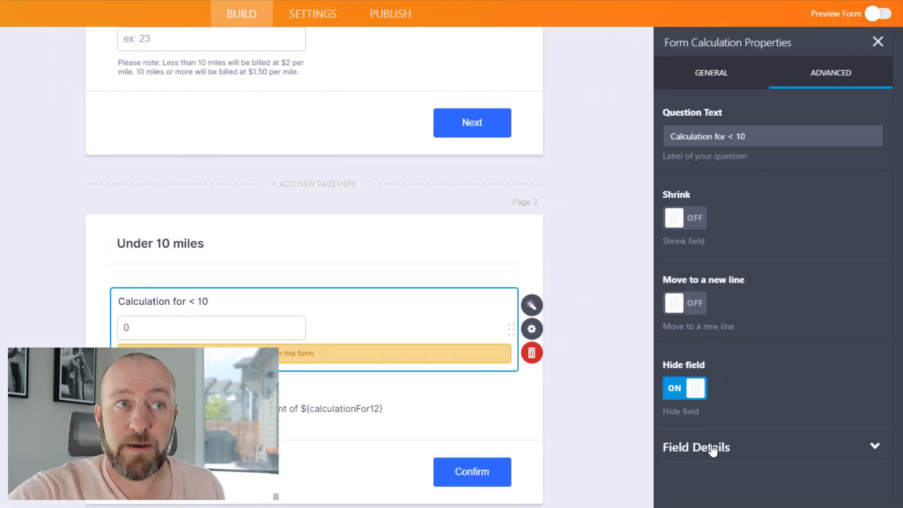
click(696, 447)
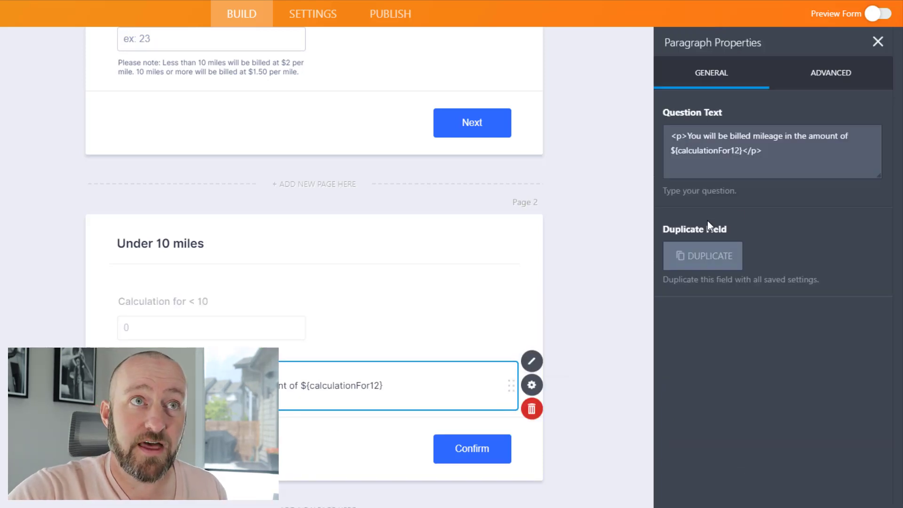
triple_click(760, 143)
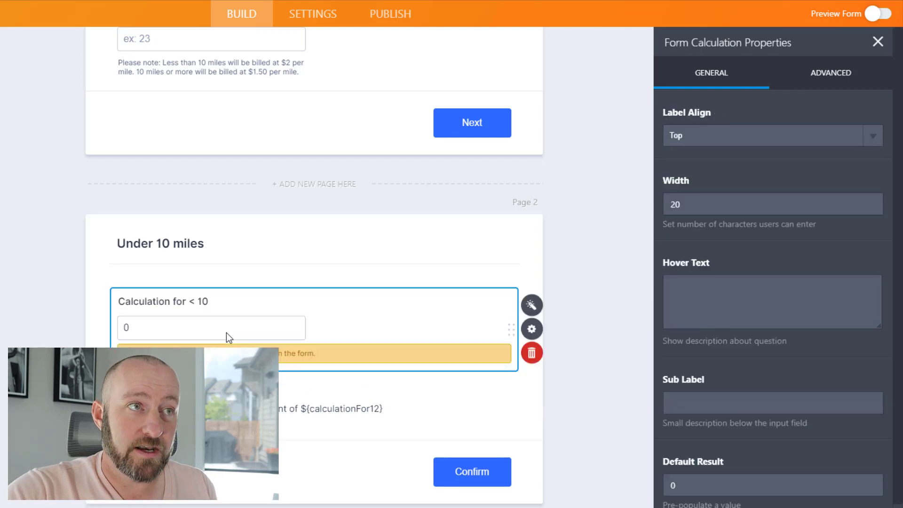
mouse_move(609, 196)
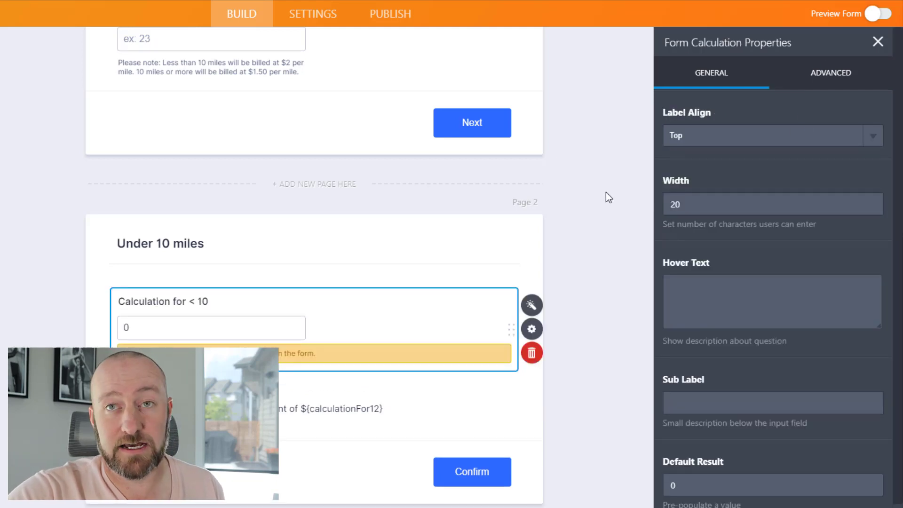
click(830, 72)
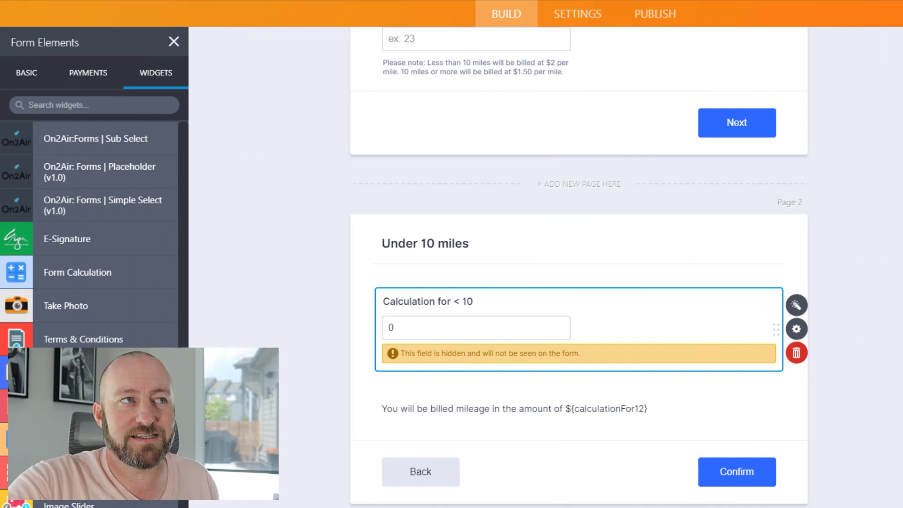
scroll(down, 3)
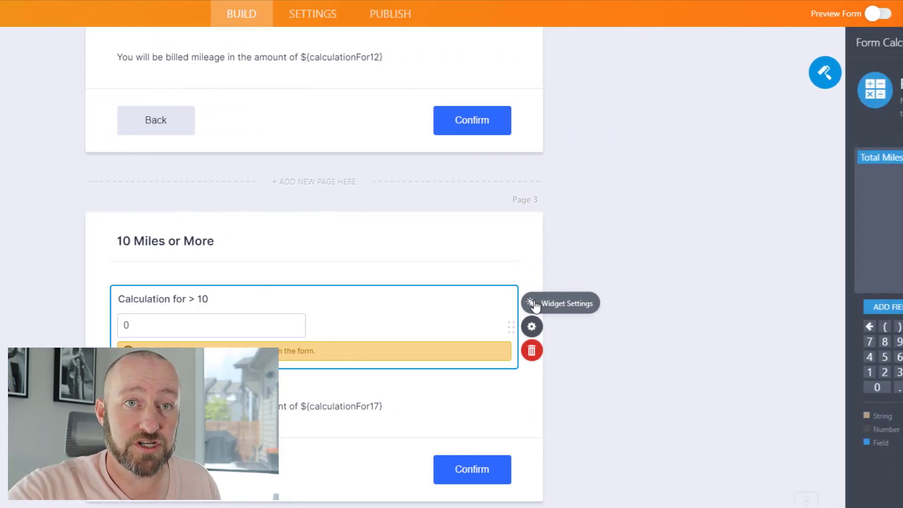
click(530, 302)
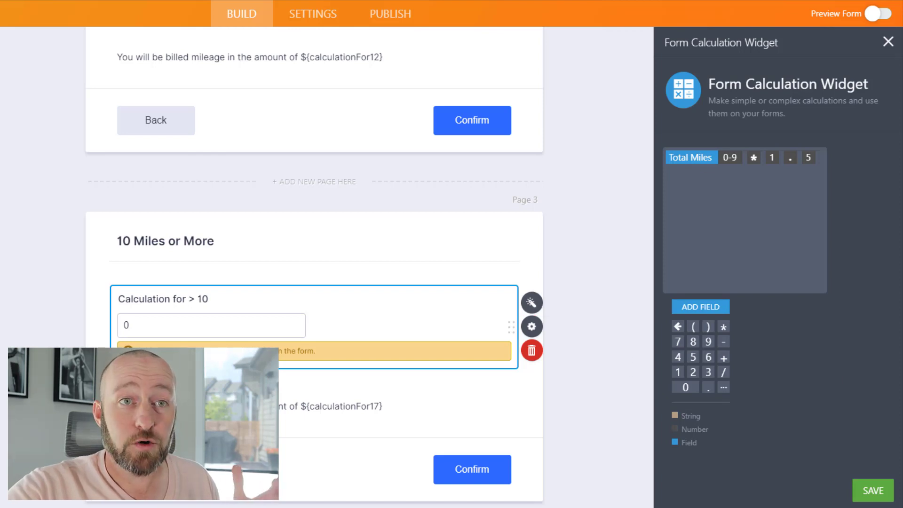
click(531, 326)
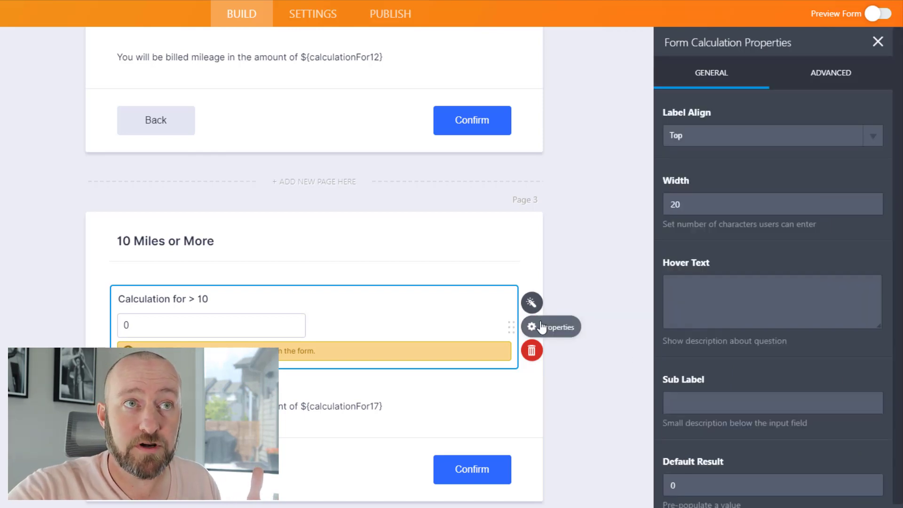
click(830, 72)
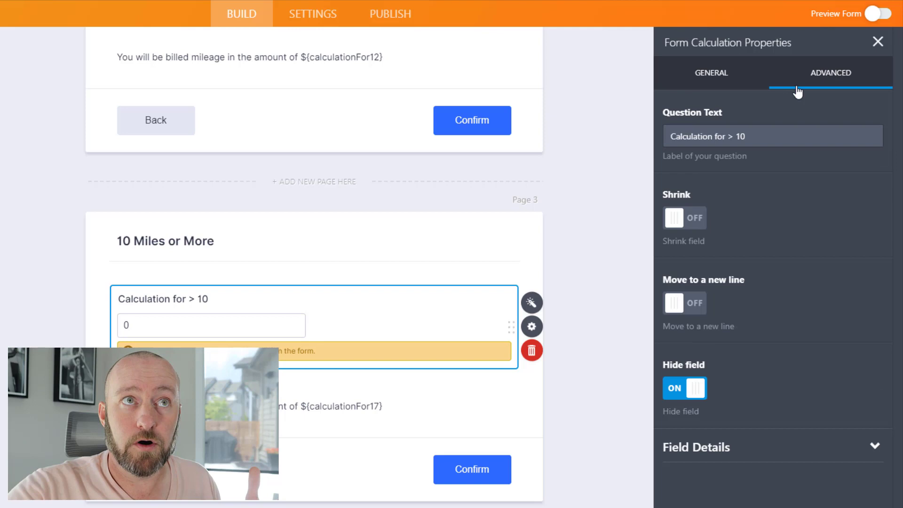
click(696, 447)
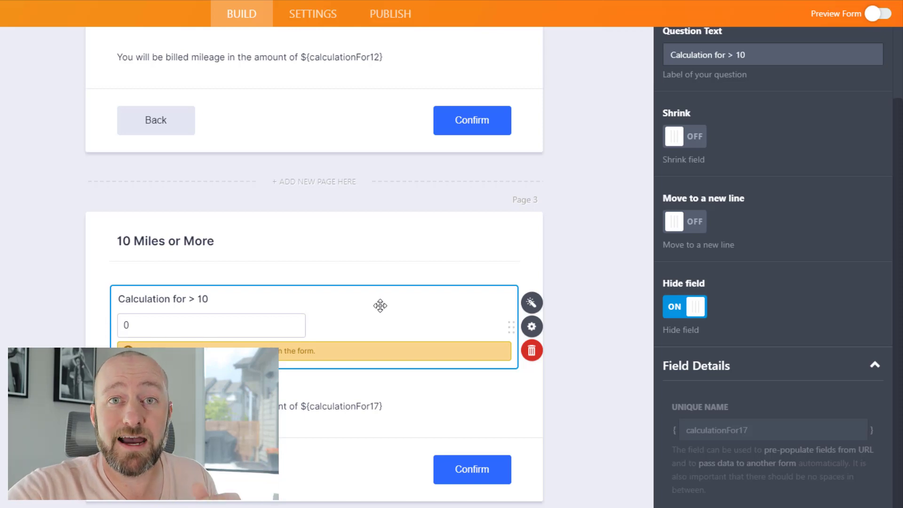
mouse_move(439, 312)
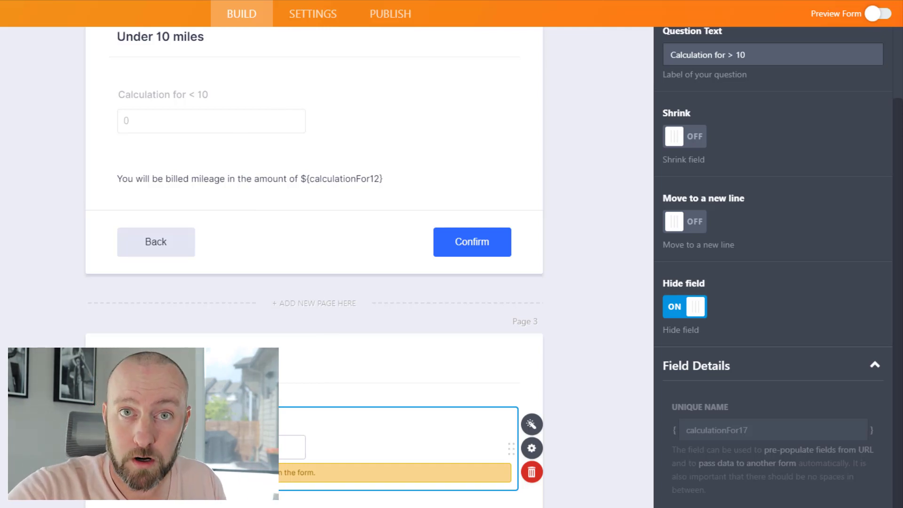
scroll(down, 3)
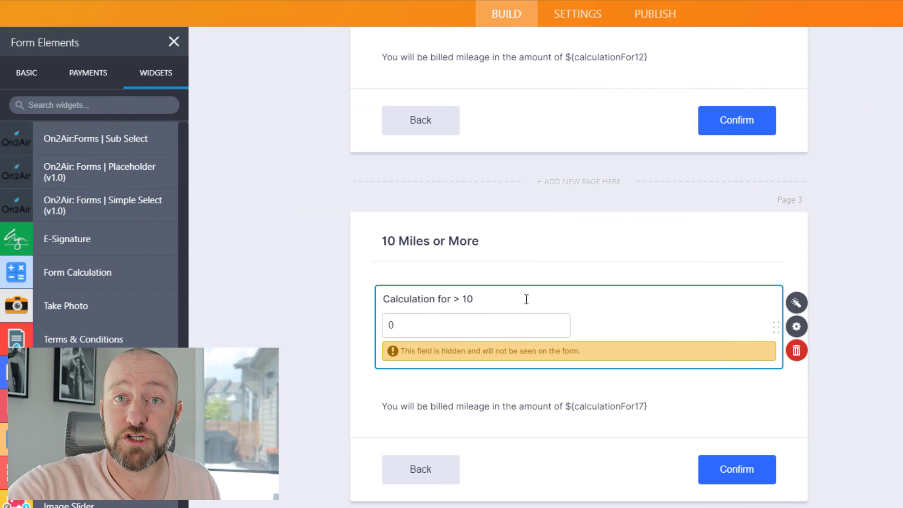
click(576, 14)
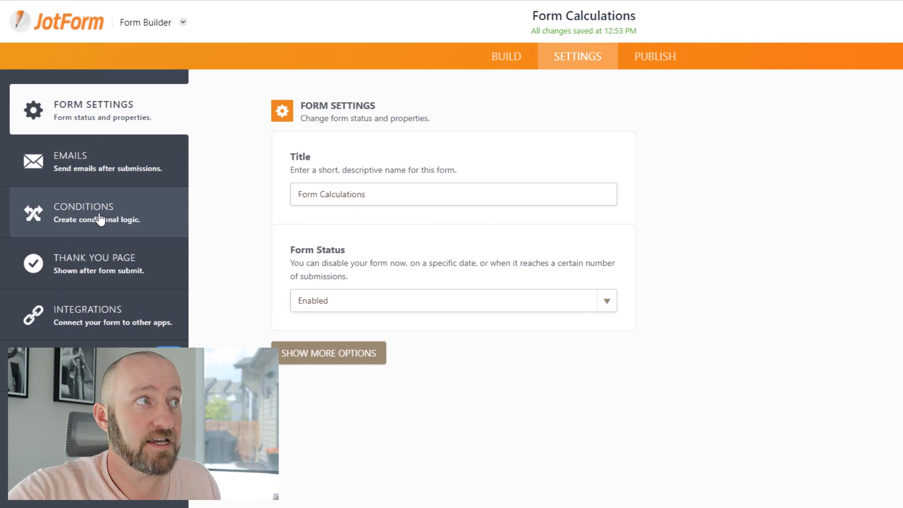
Step: In Conditions, edit the Page 3 hiding rule and keep Total Miles as its field
click(83, 212)
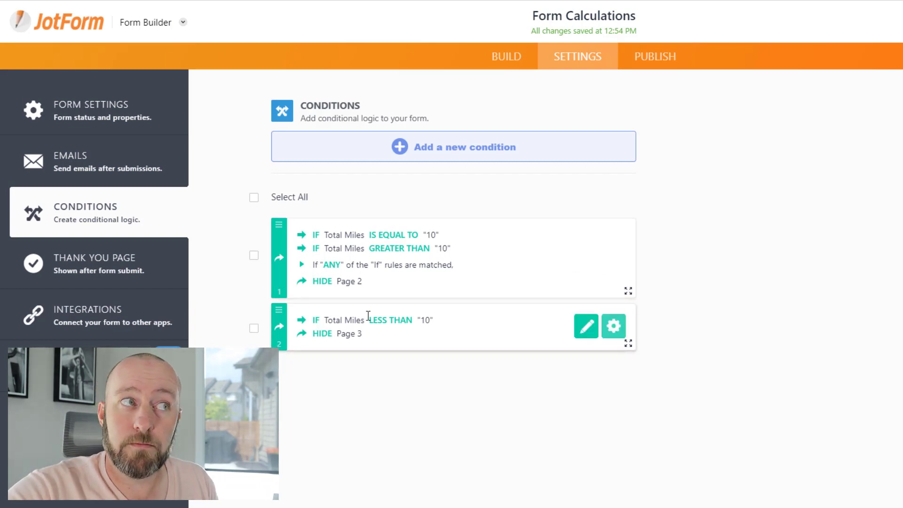
click(586, 327)
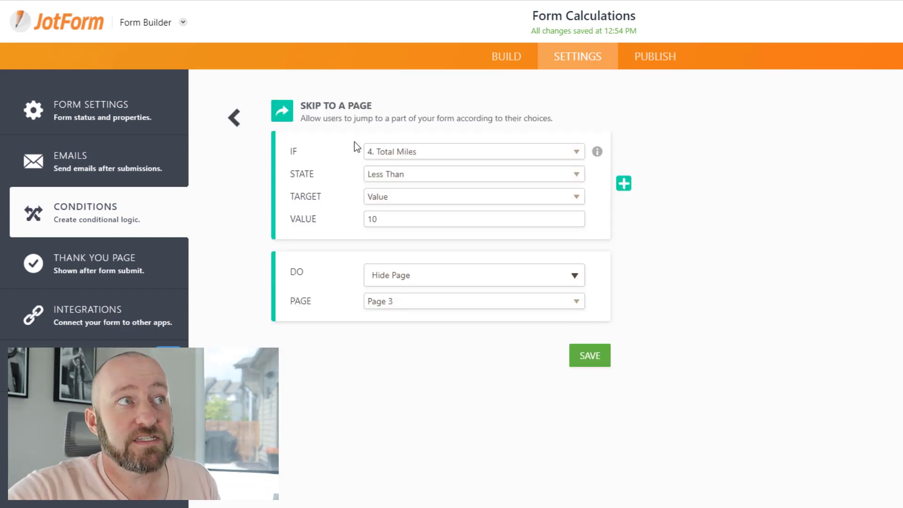
click(472, 151)
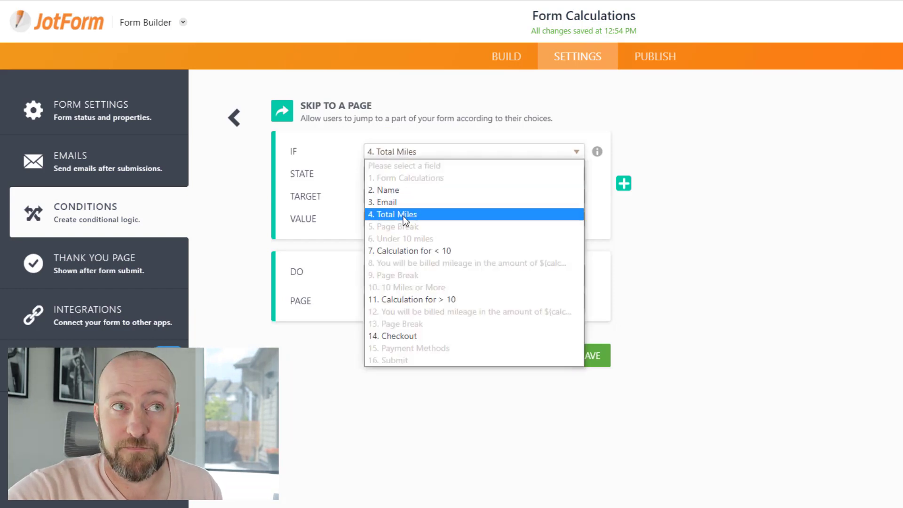
click(393, 214)
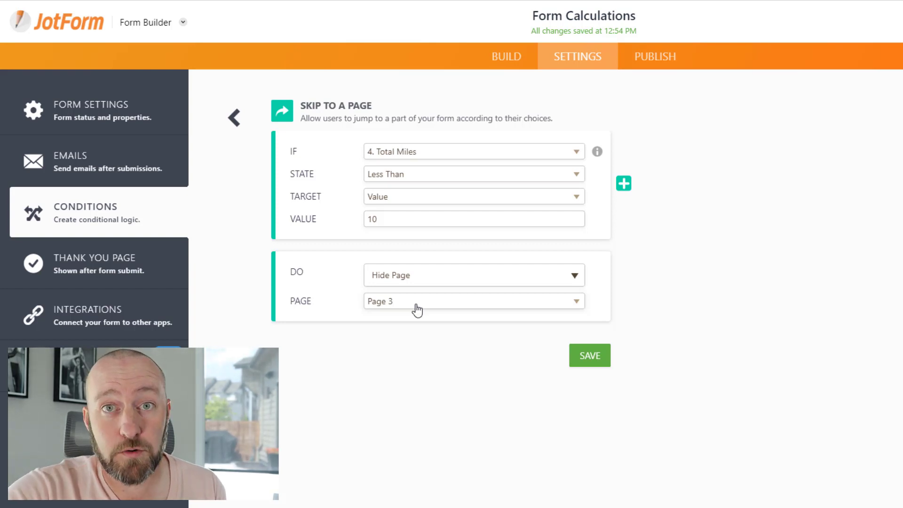
mouse_move(426, 272)
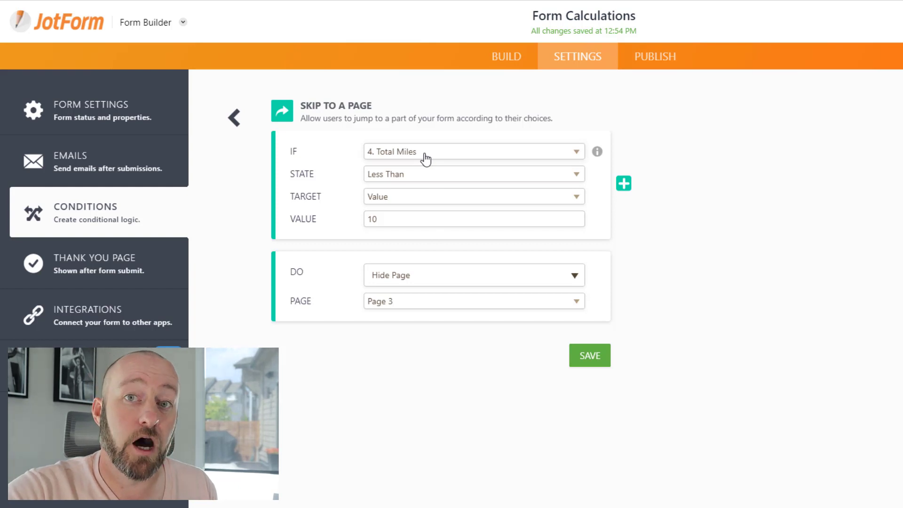
Step: Save the rule hiding Page 3 when Total Miles is less than 10
click(589, 355)
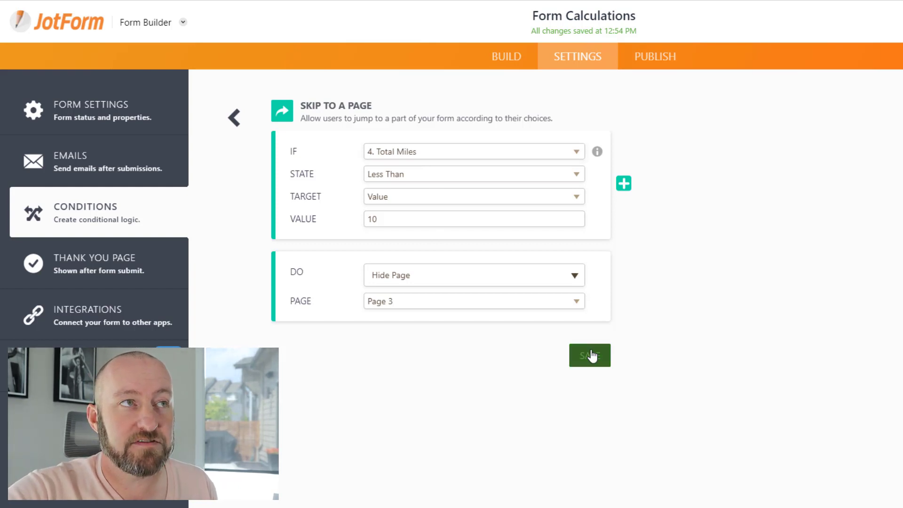
click(589, 355)
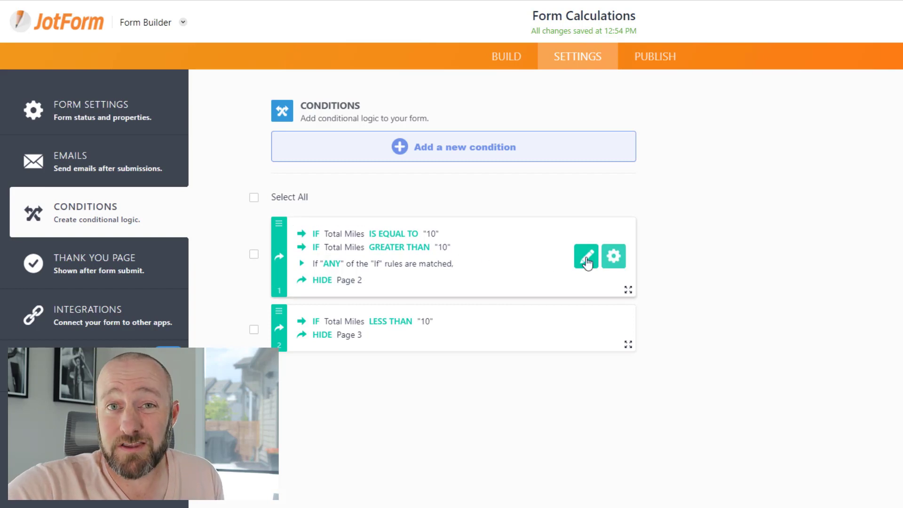
Step: Review the Page 2 hiding rule's comparison states, then switch to the form preview
click(585, 255)
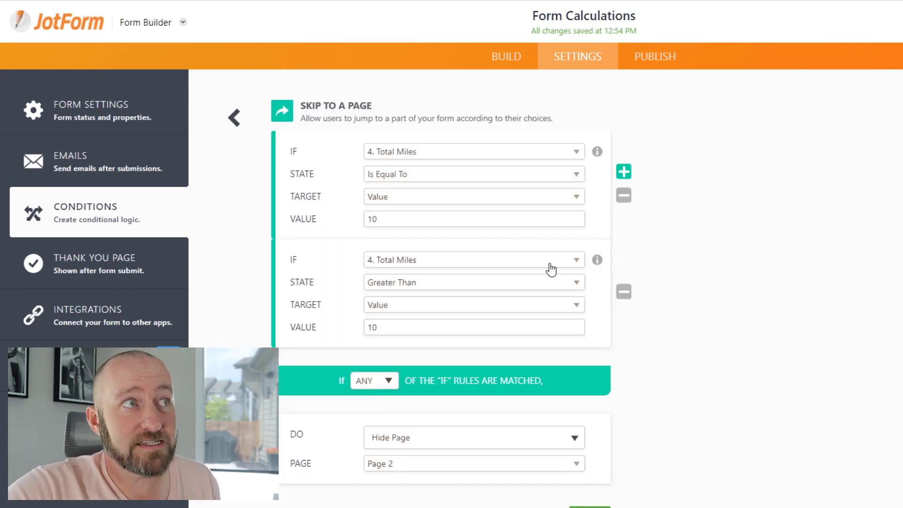
mouse_move(423, 154)
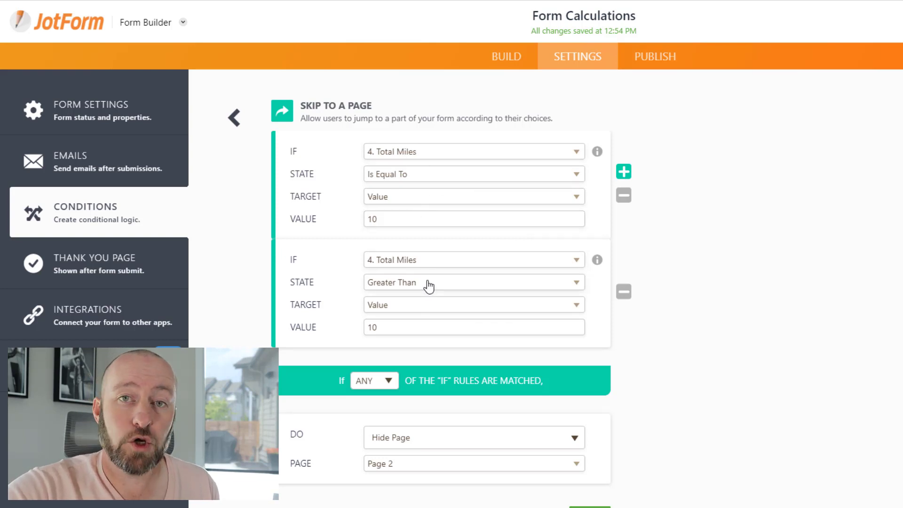
mouse_move(443, 178)
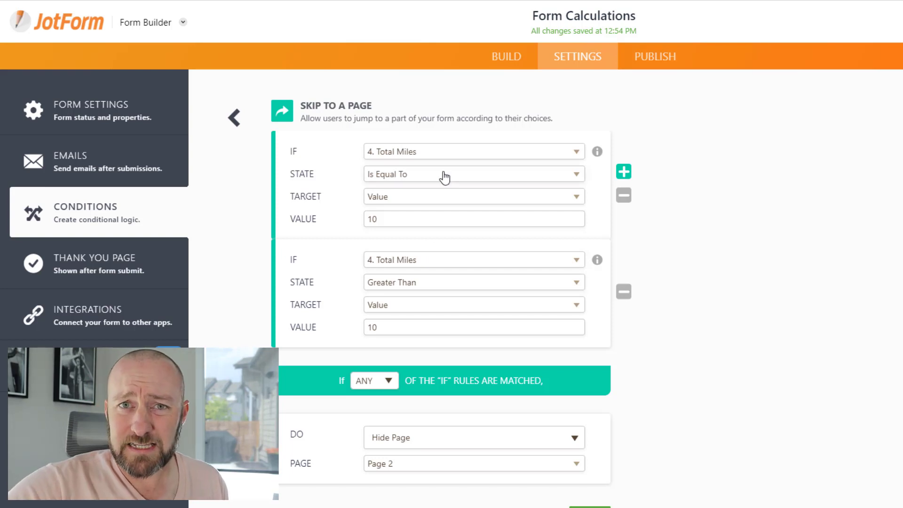
click(472, 173)
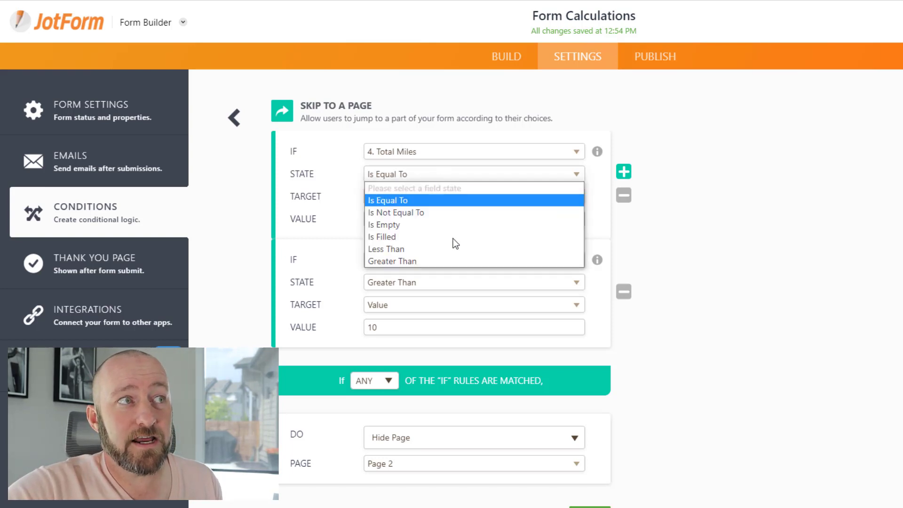
mouse_move(452, 248)
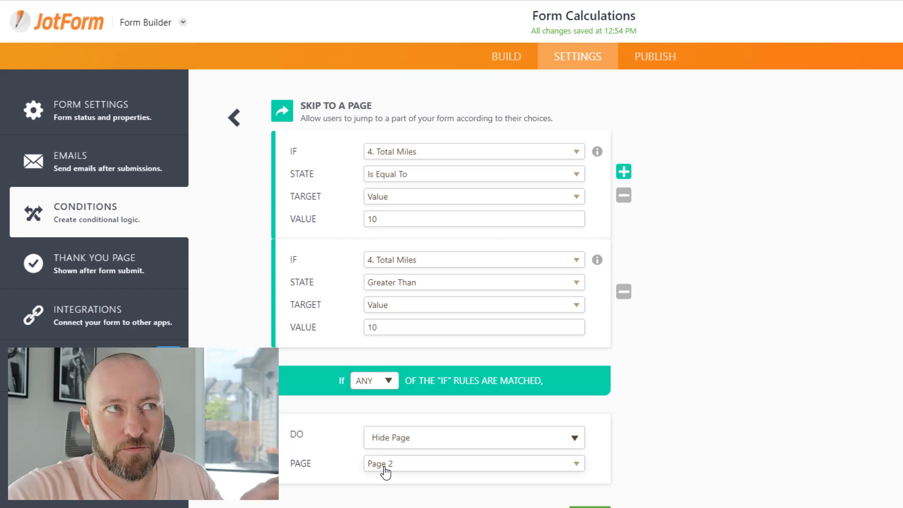
mouse_move(794, 324)
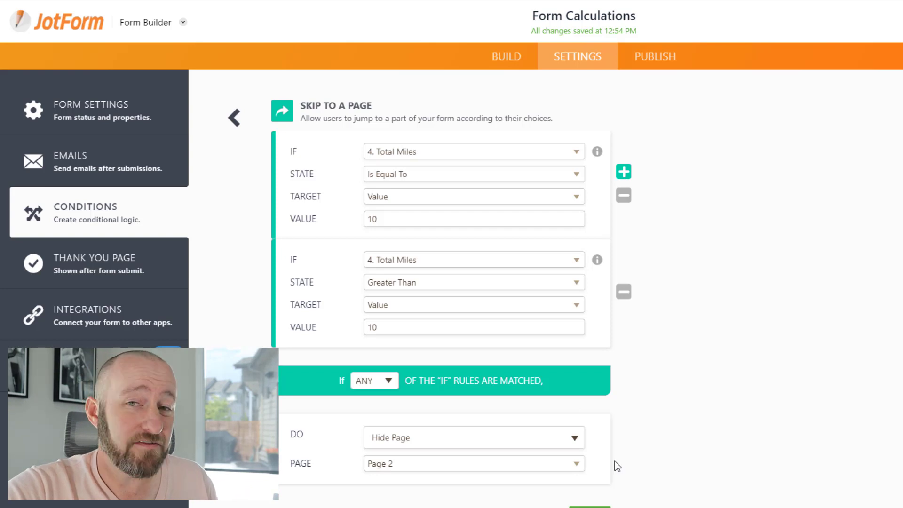
click(234, 117)
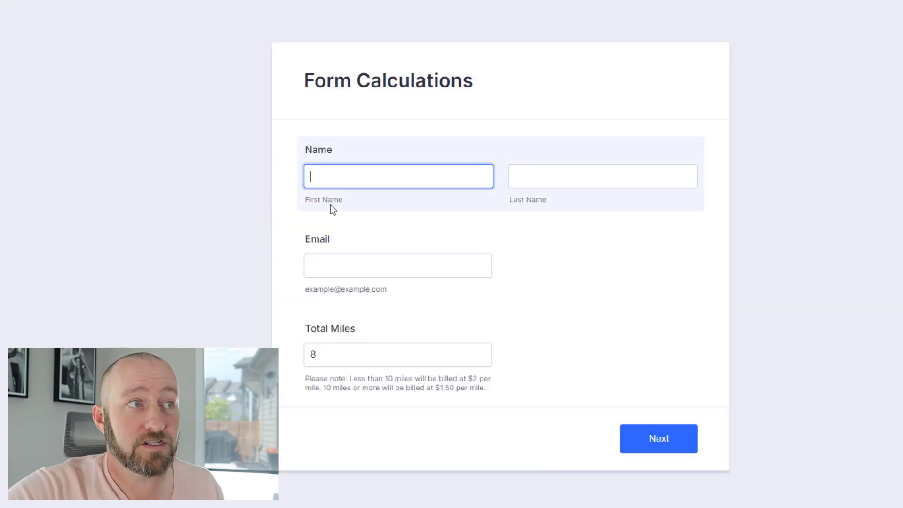
Step: Test 10 miles, then 7 miles to reach the Under 10 miles page billing $14
click(397, 355)
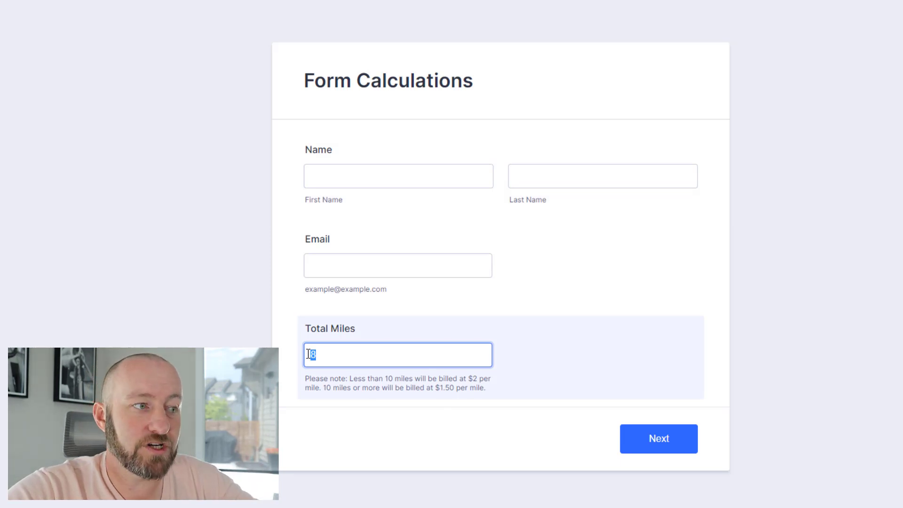
text(10)
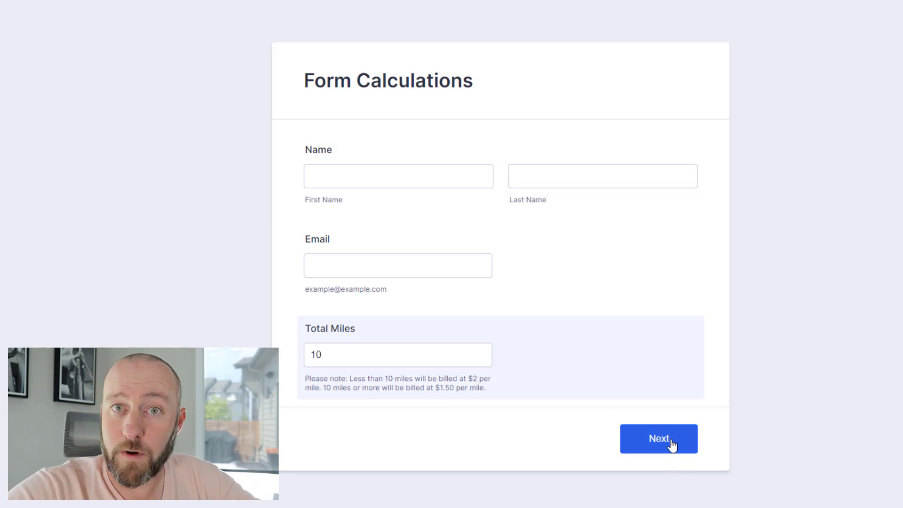
click(658, 438)
text(7)
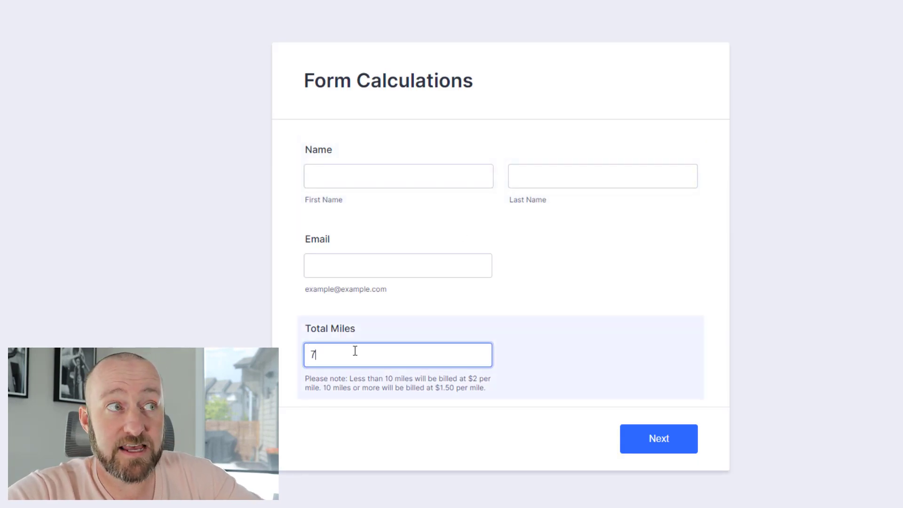
click(657, 438)
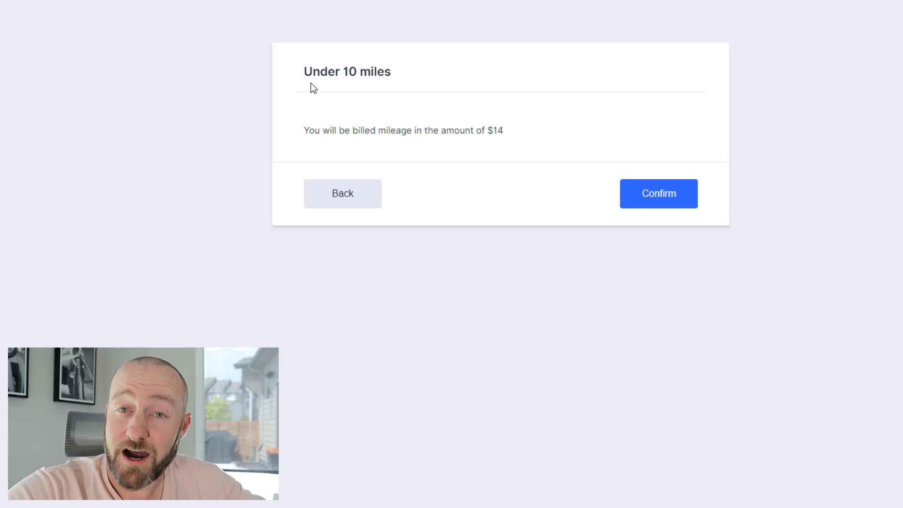
mouse_move(494, 131)
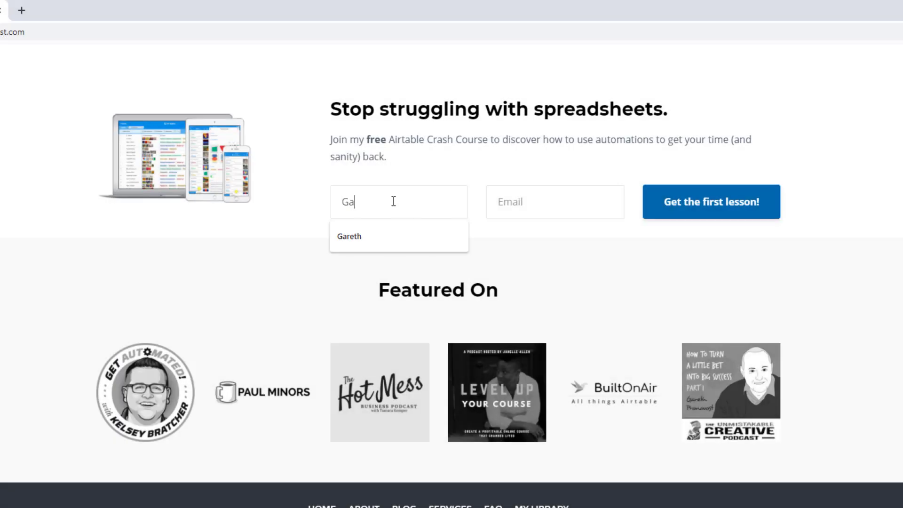
Step: Fill name 'garet' and the suggested email in the signup form, then go to Services
text(garet)
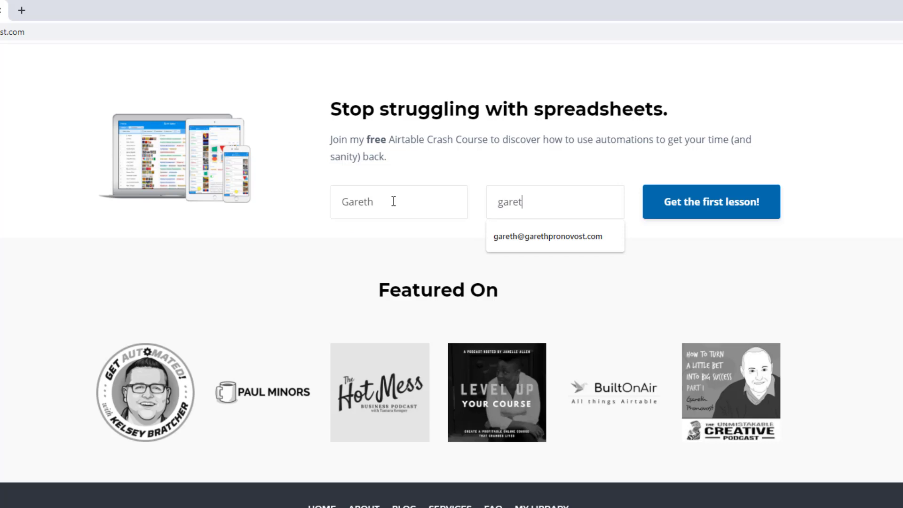
click(548, 236)
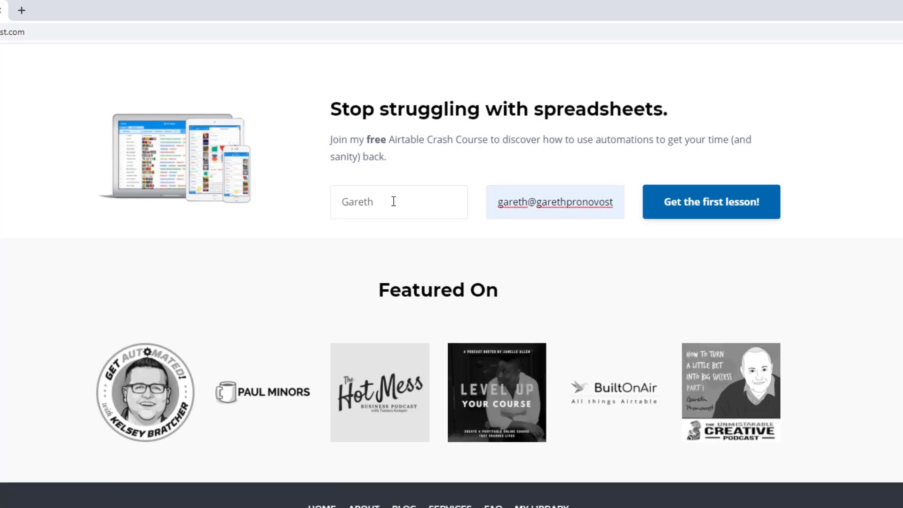
mouse_move(712, 217)
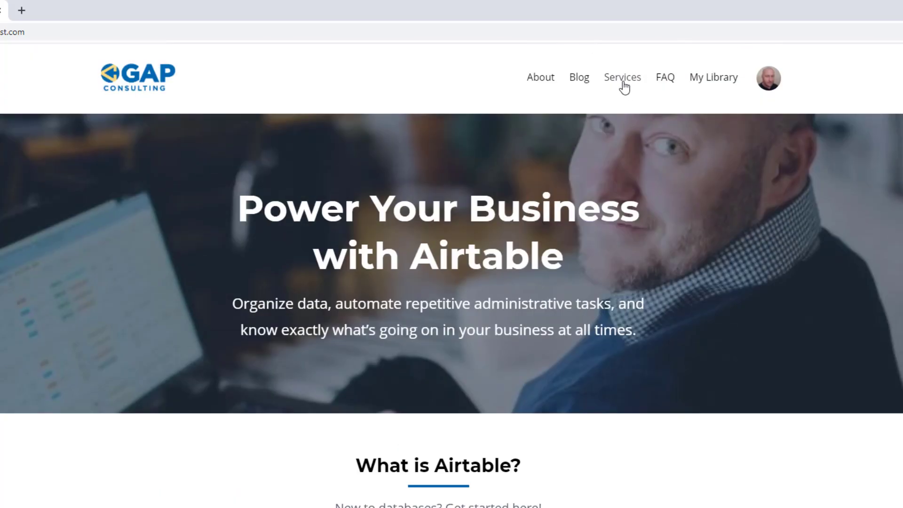
click(621, 76)
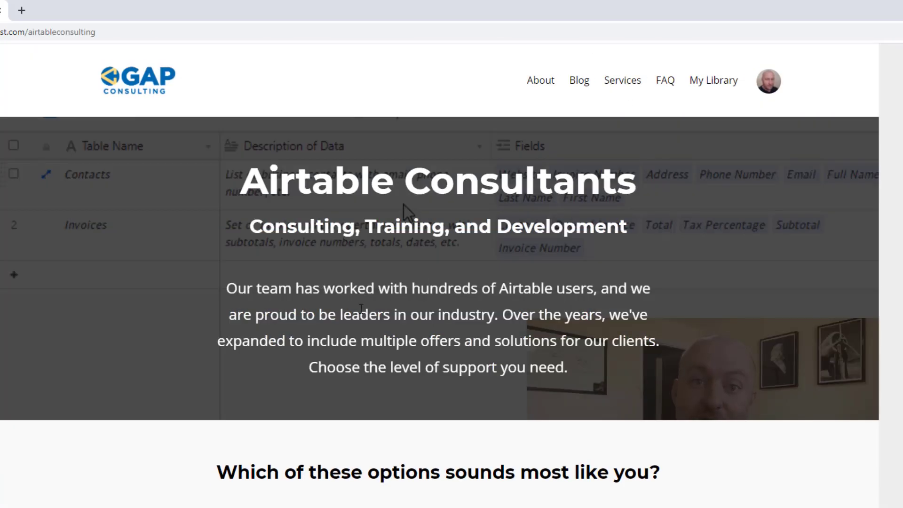